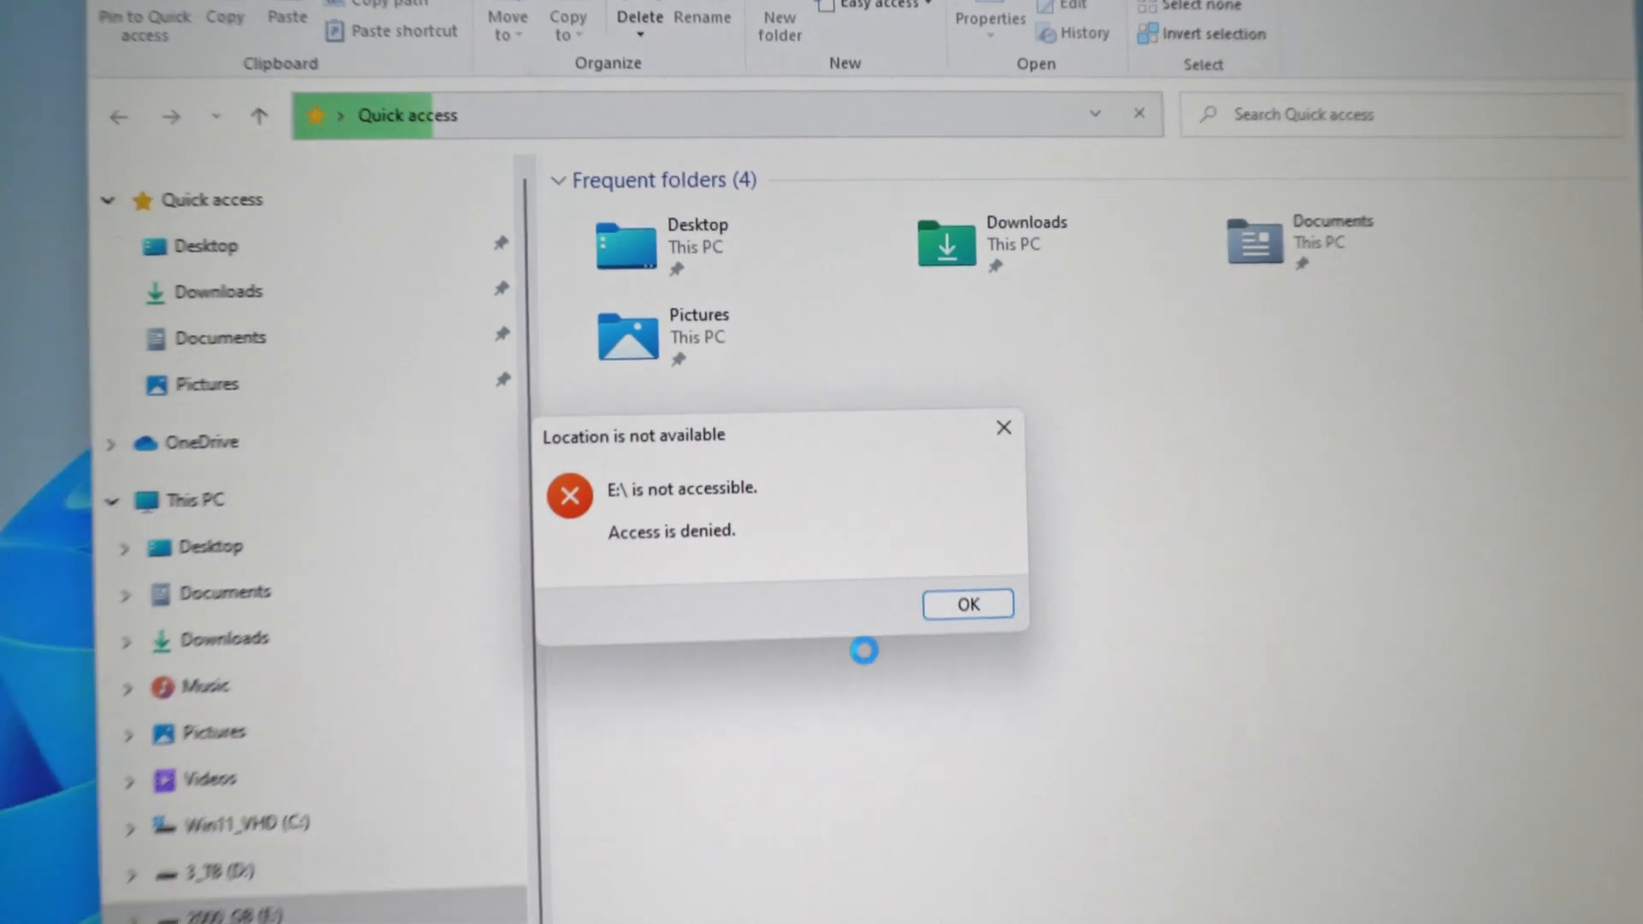
Dismiss the drive E access-denied error and view E:'s Security properties
{"action": "left_click", "coordinate": [966, 605]}
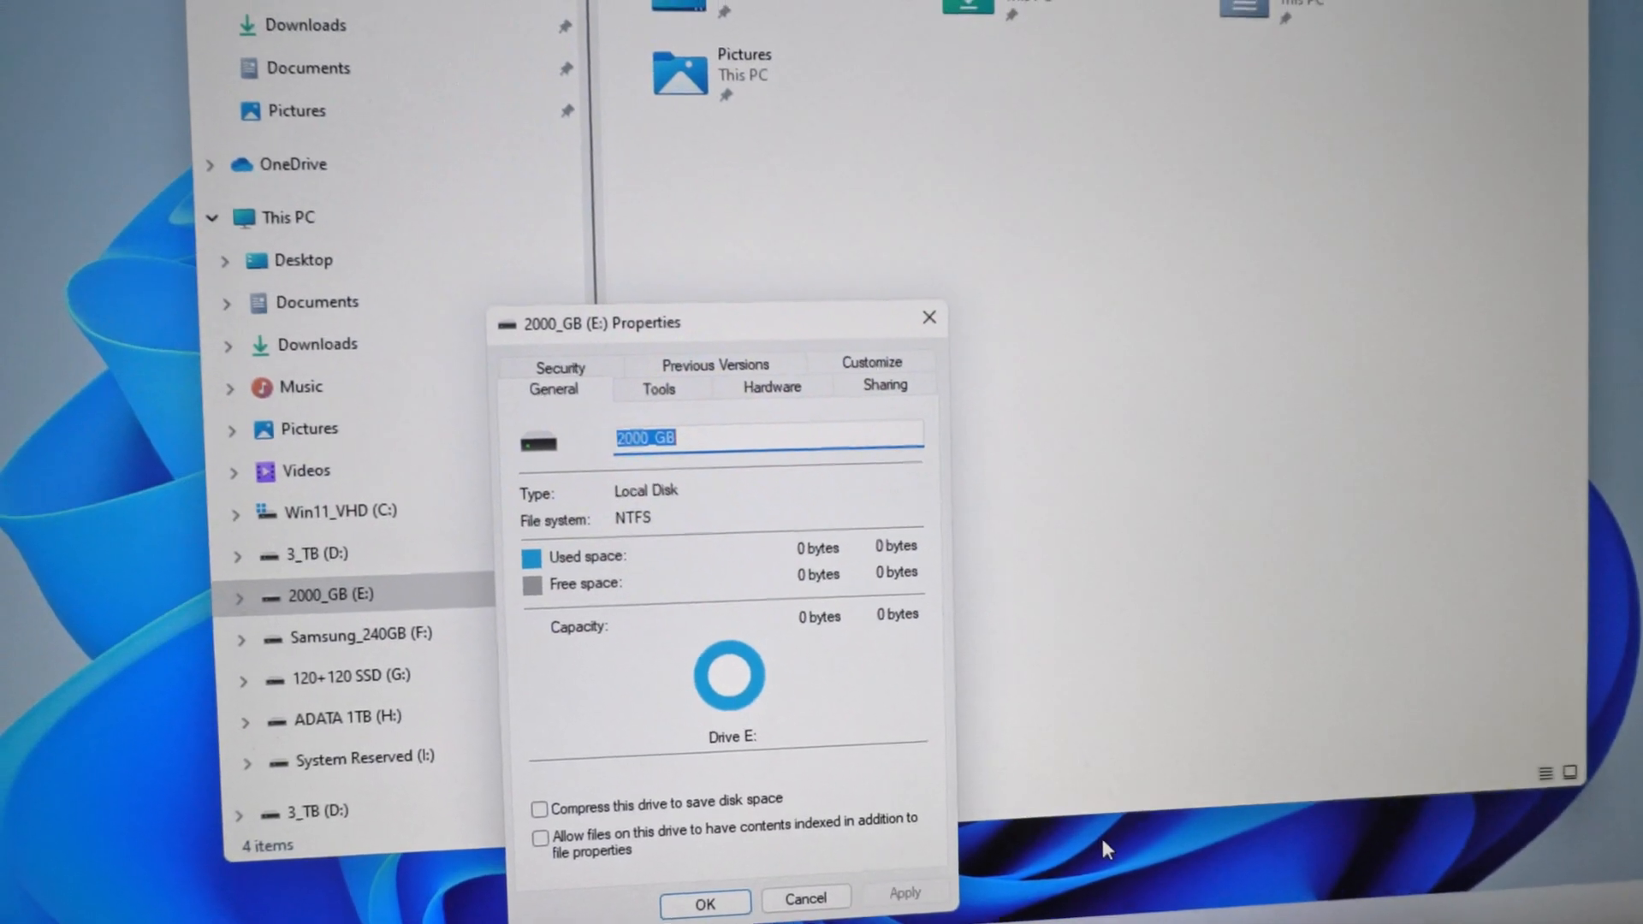
{"action": "left_click", "coordinate": [559, 368]}
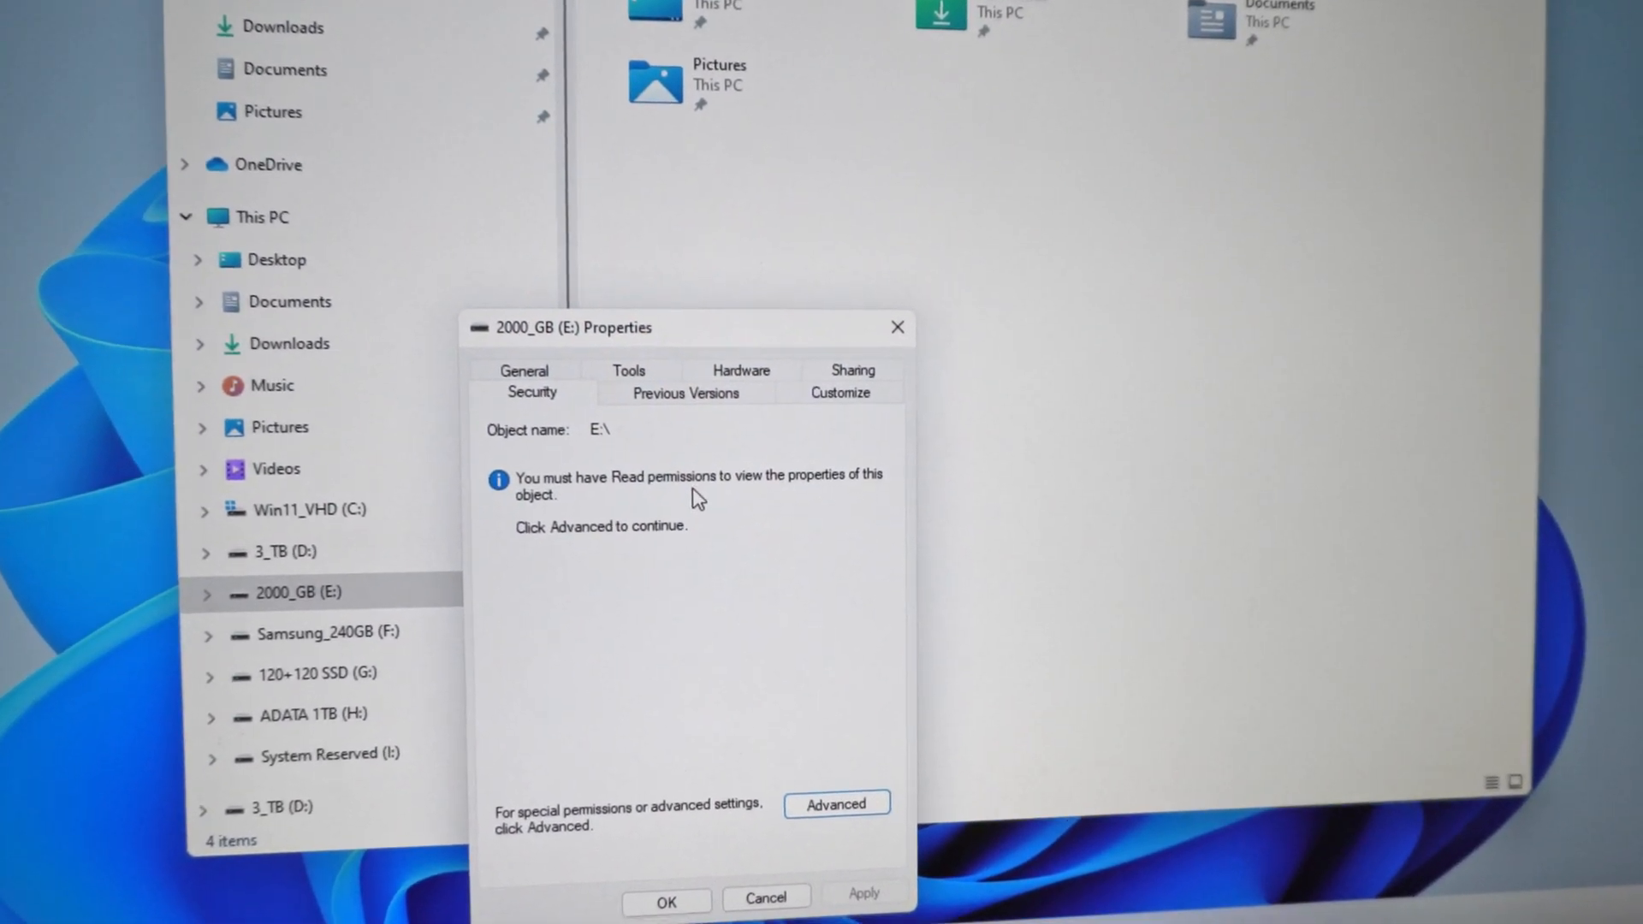
In E:'s advanced security settings, add Authenticated Users (found via 'au') with Full control
{"action": "left_click", "coordinate": [836, 803]}
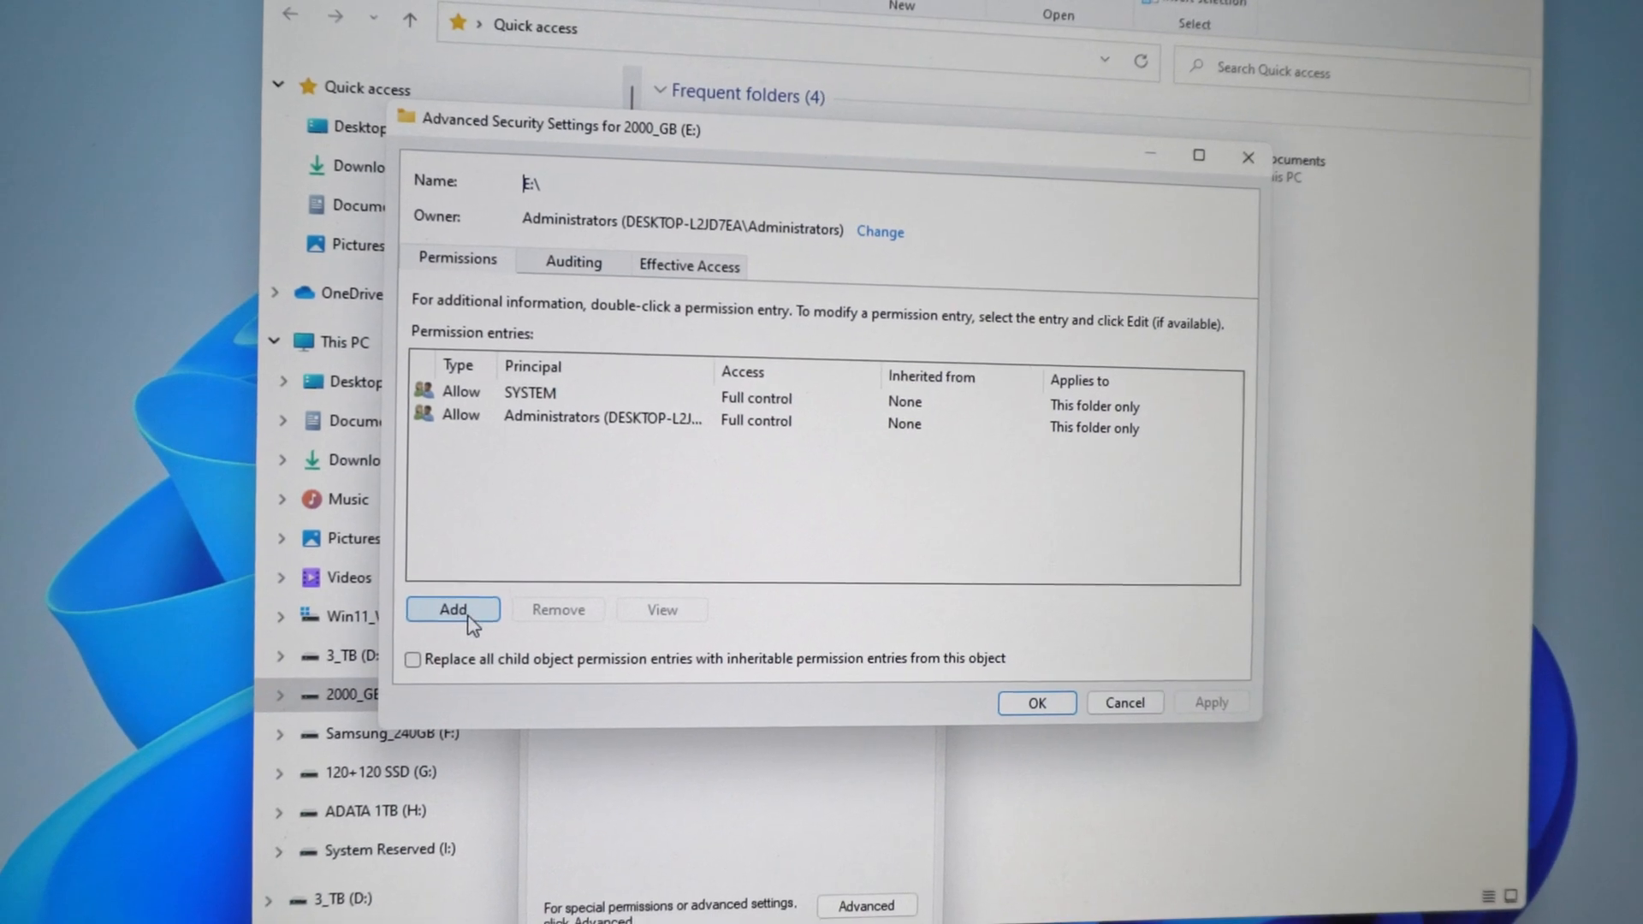
{"action": "left_click", "coordinate": [453, 611]}
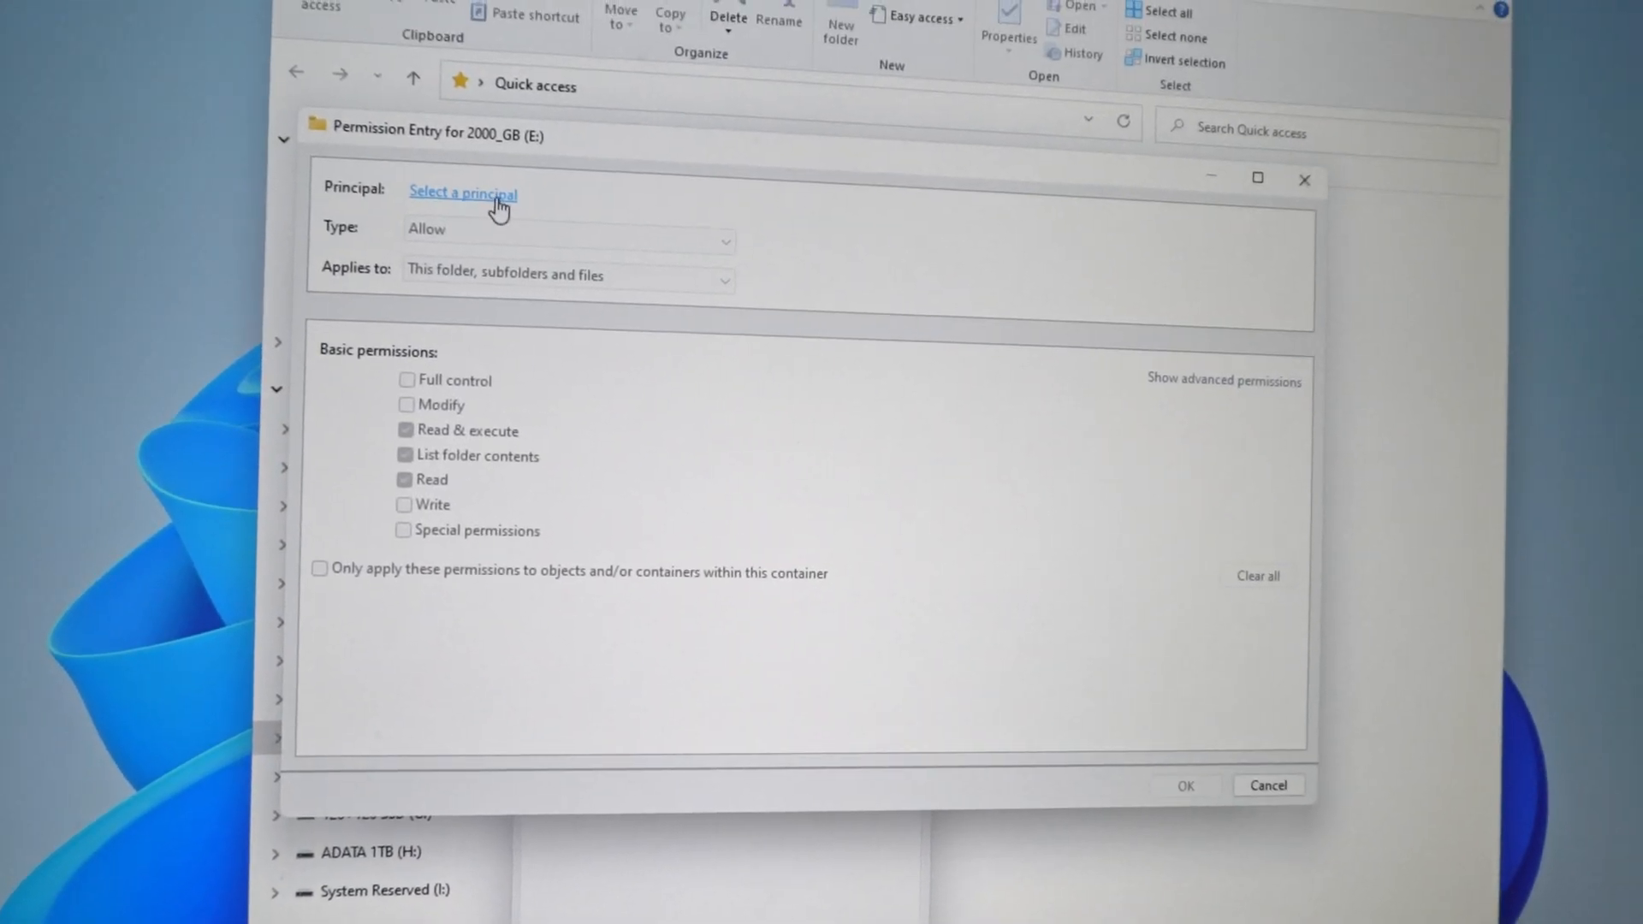
{"action": "left_click", "coordinate": [462, 193]}
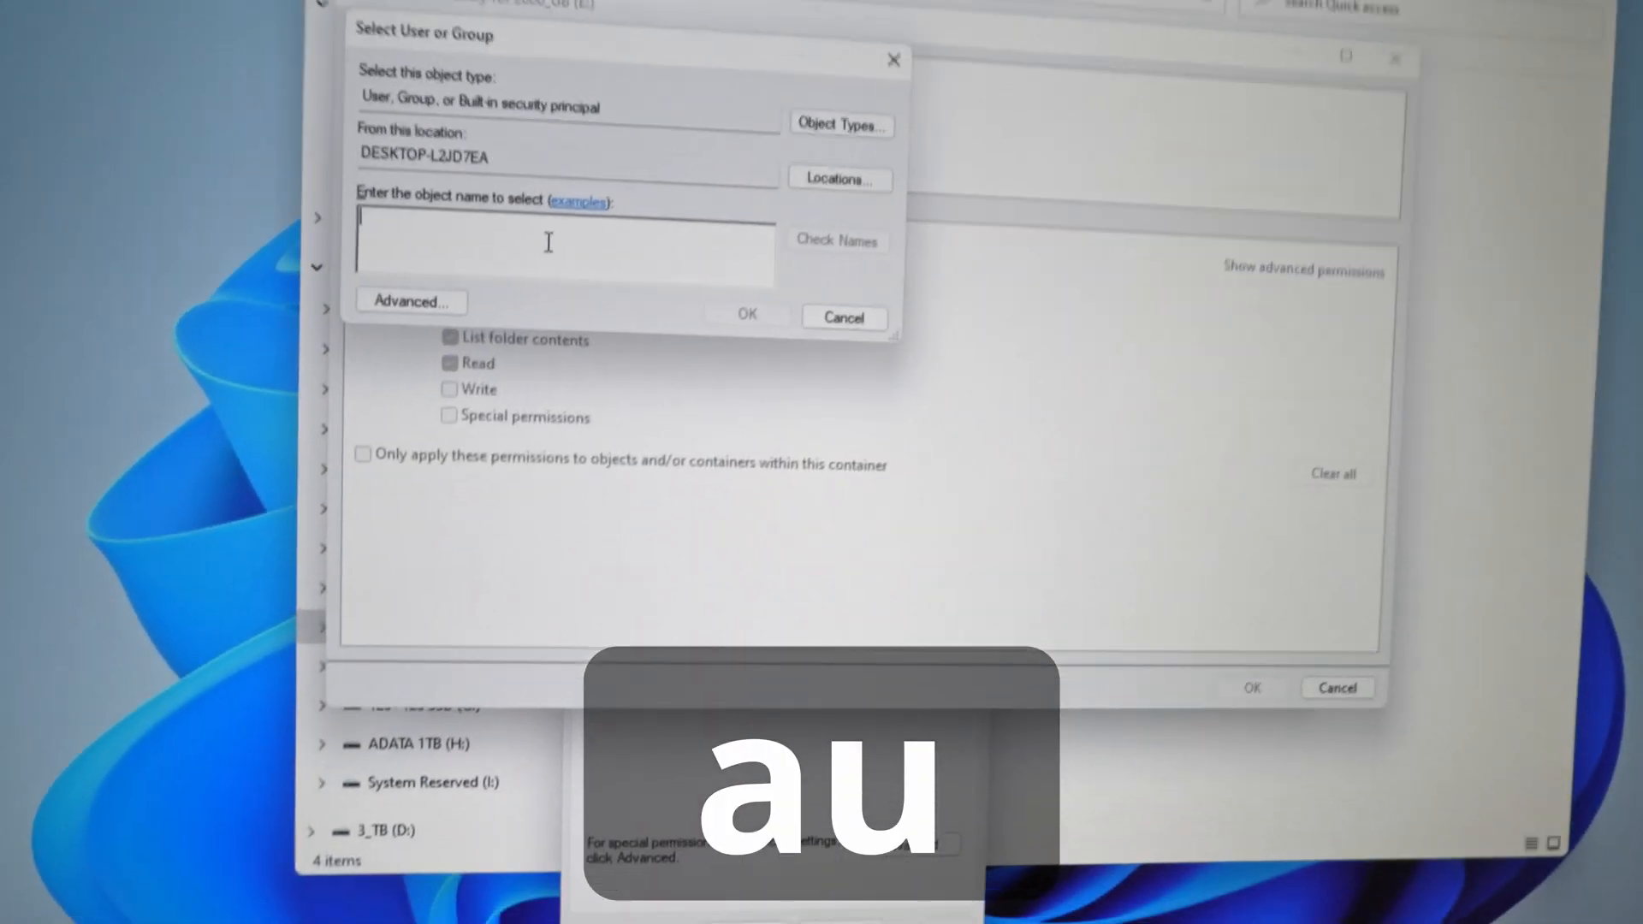
{"action": "type", "text": "au"}
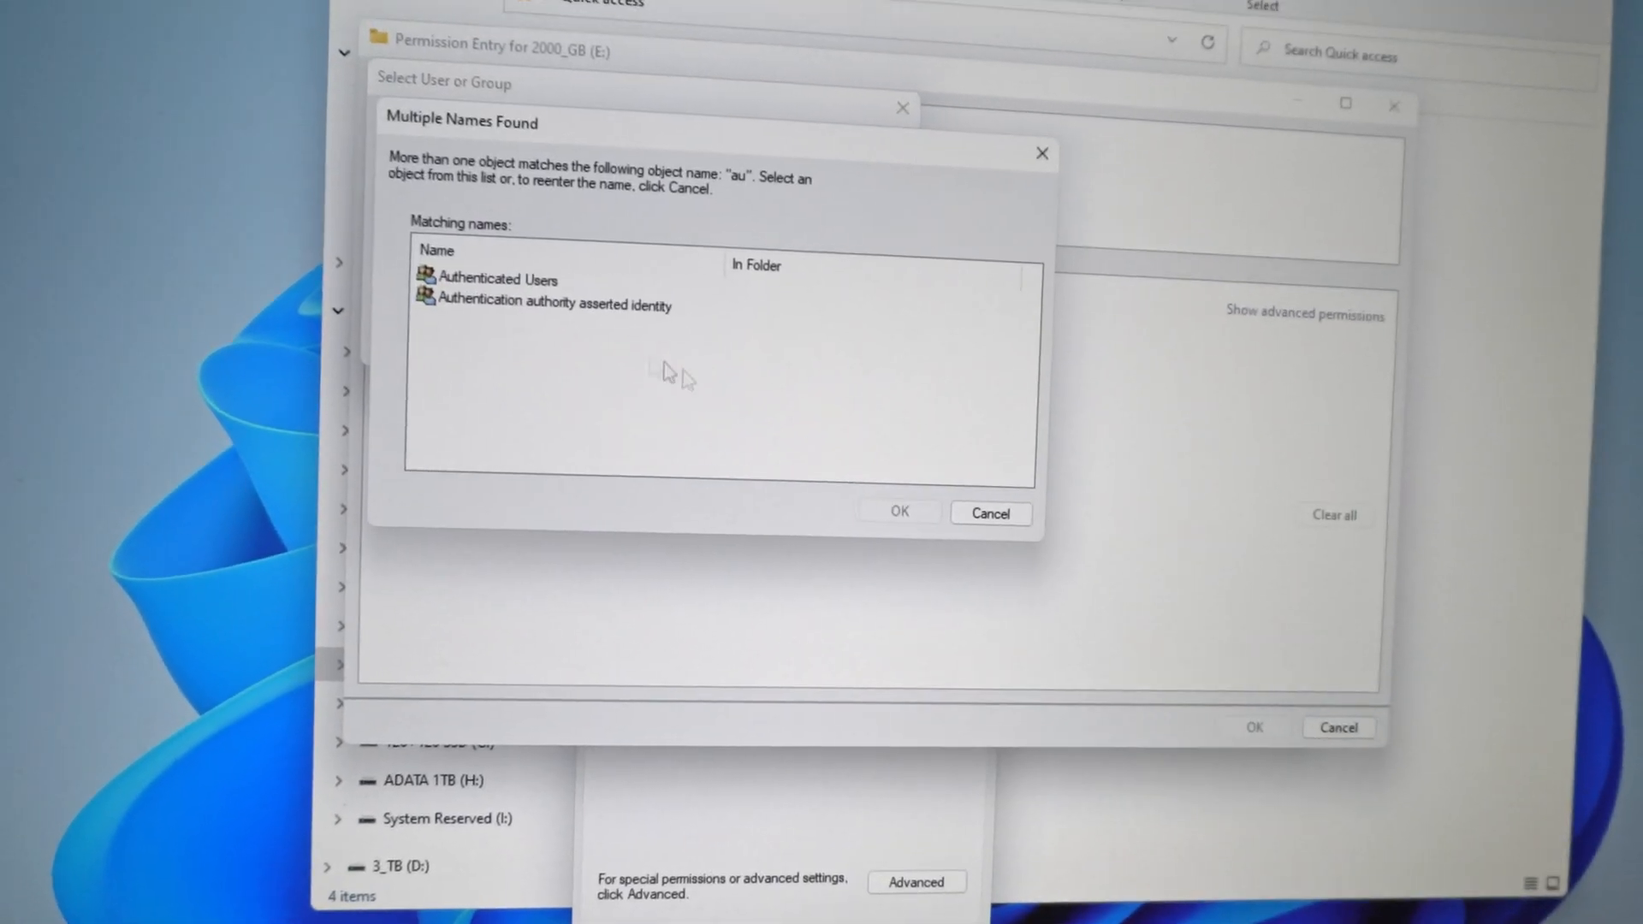
{"action": "left_click", "coordinate": [493, 277]}
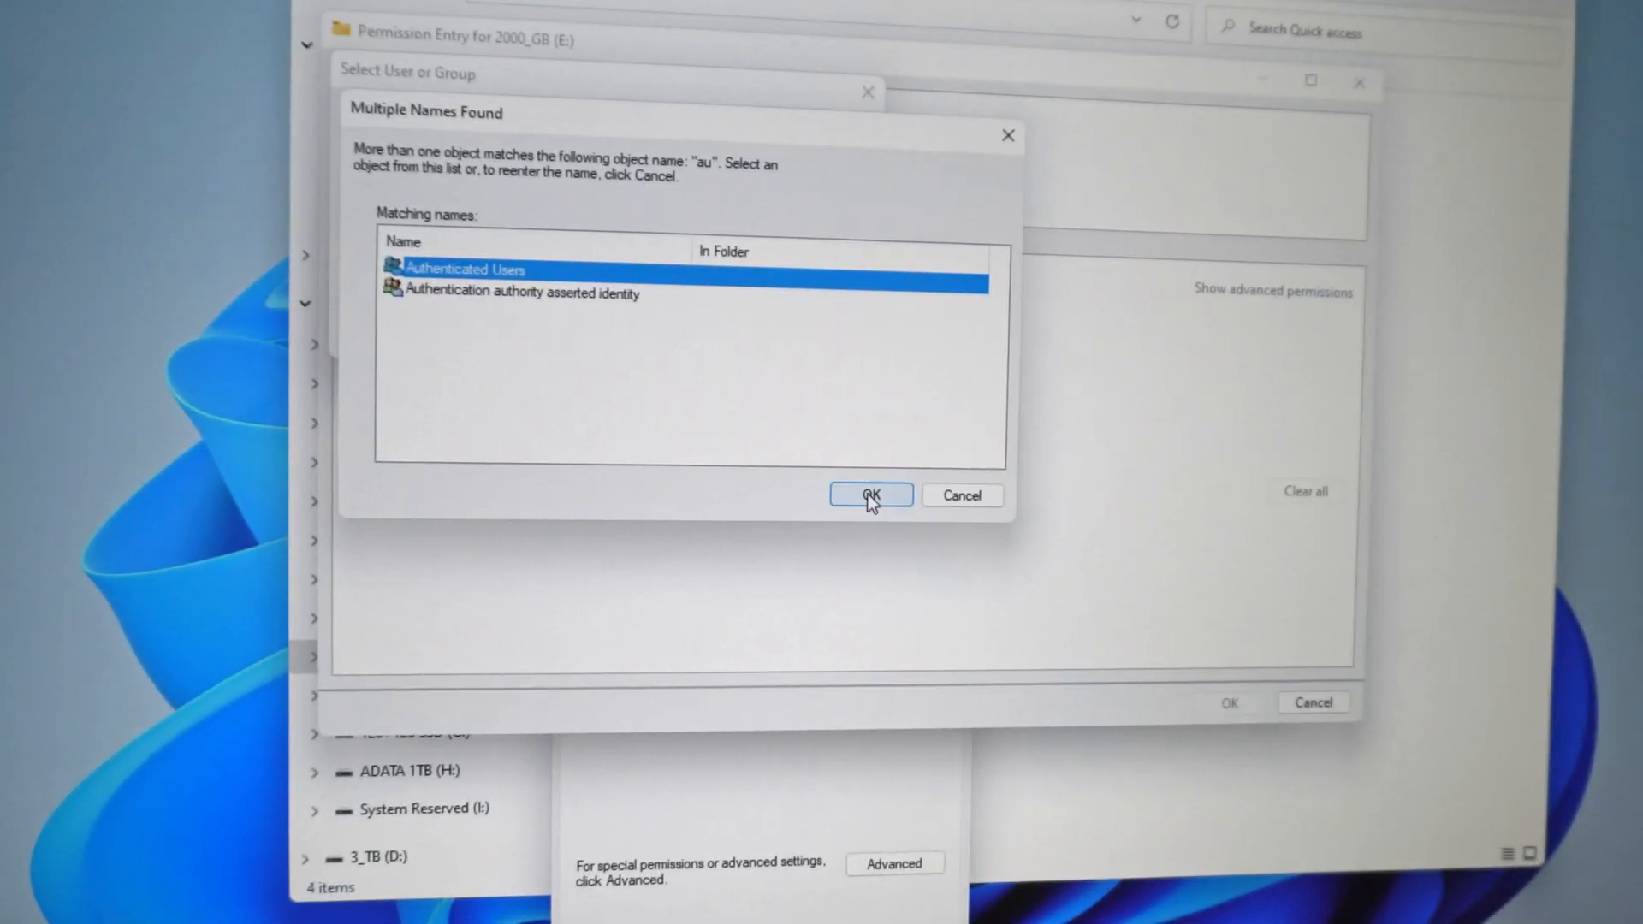
{"action": "left_click", "coordinate": [869, 494]}
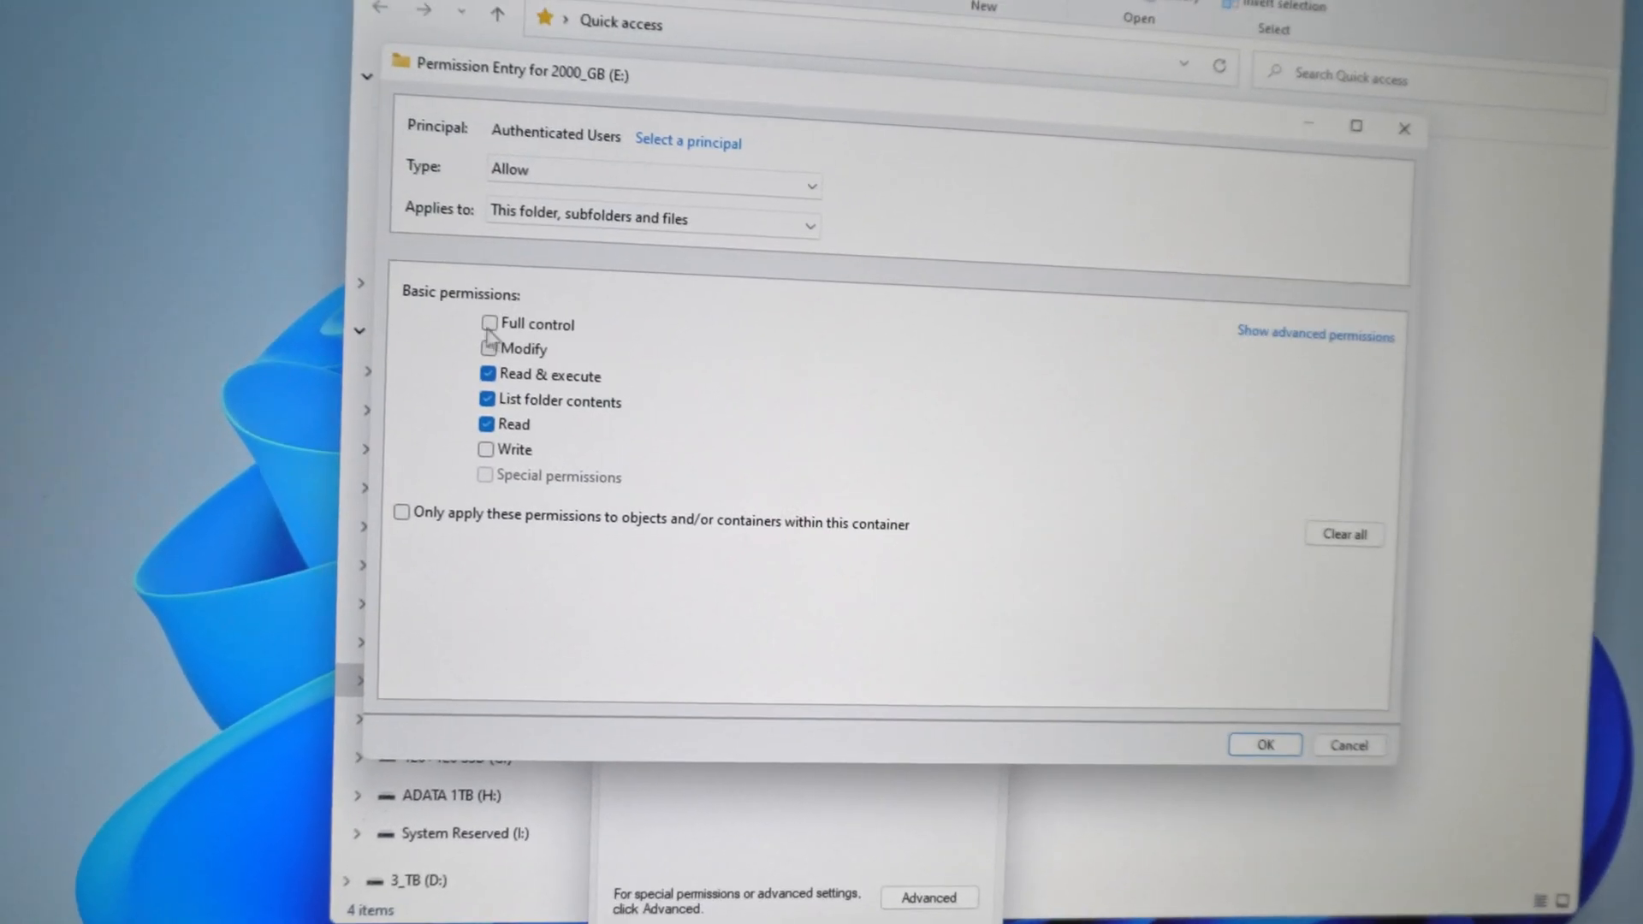
{"action": "left_click", "coordinate": [489, 323]}
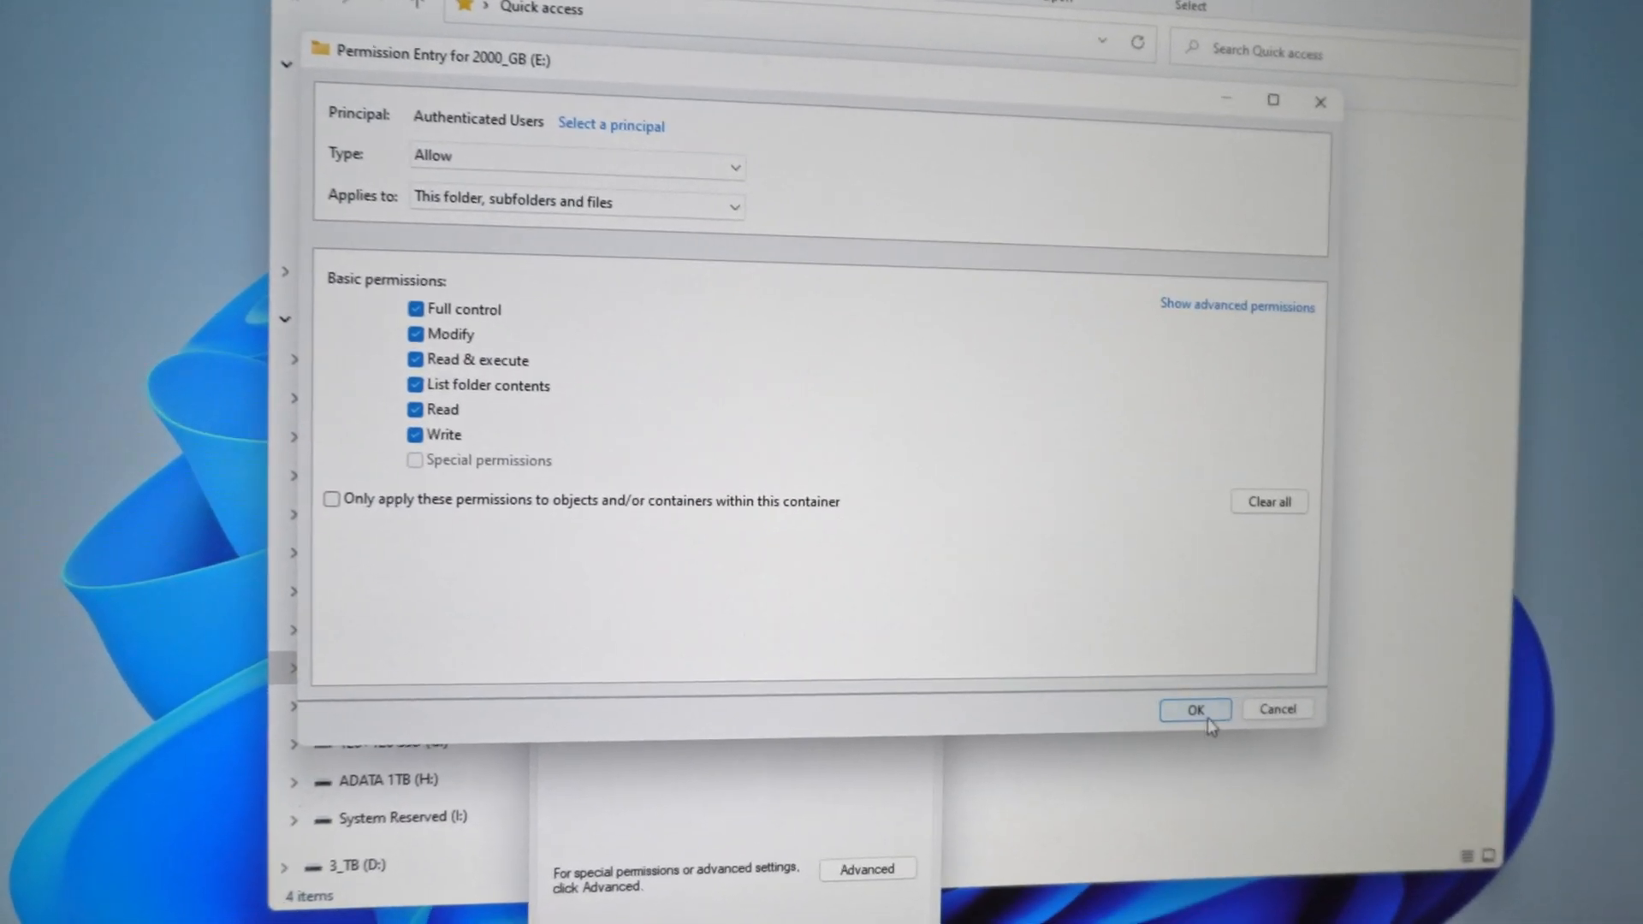
{"action": "left_click", "coordinate": [1194, 708]}
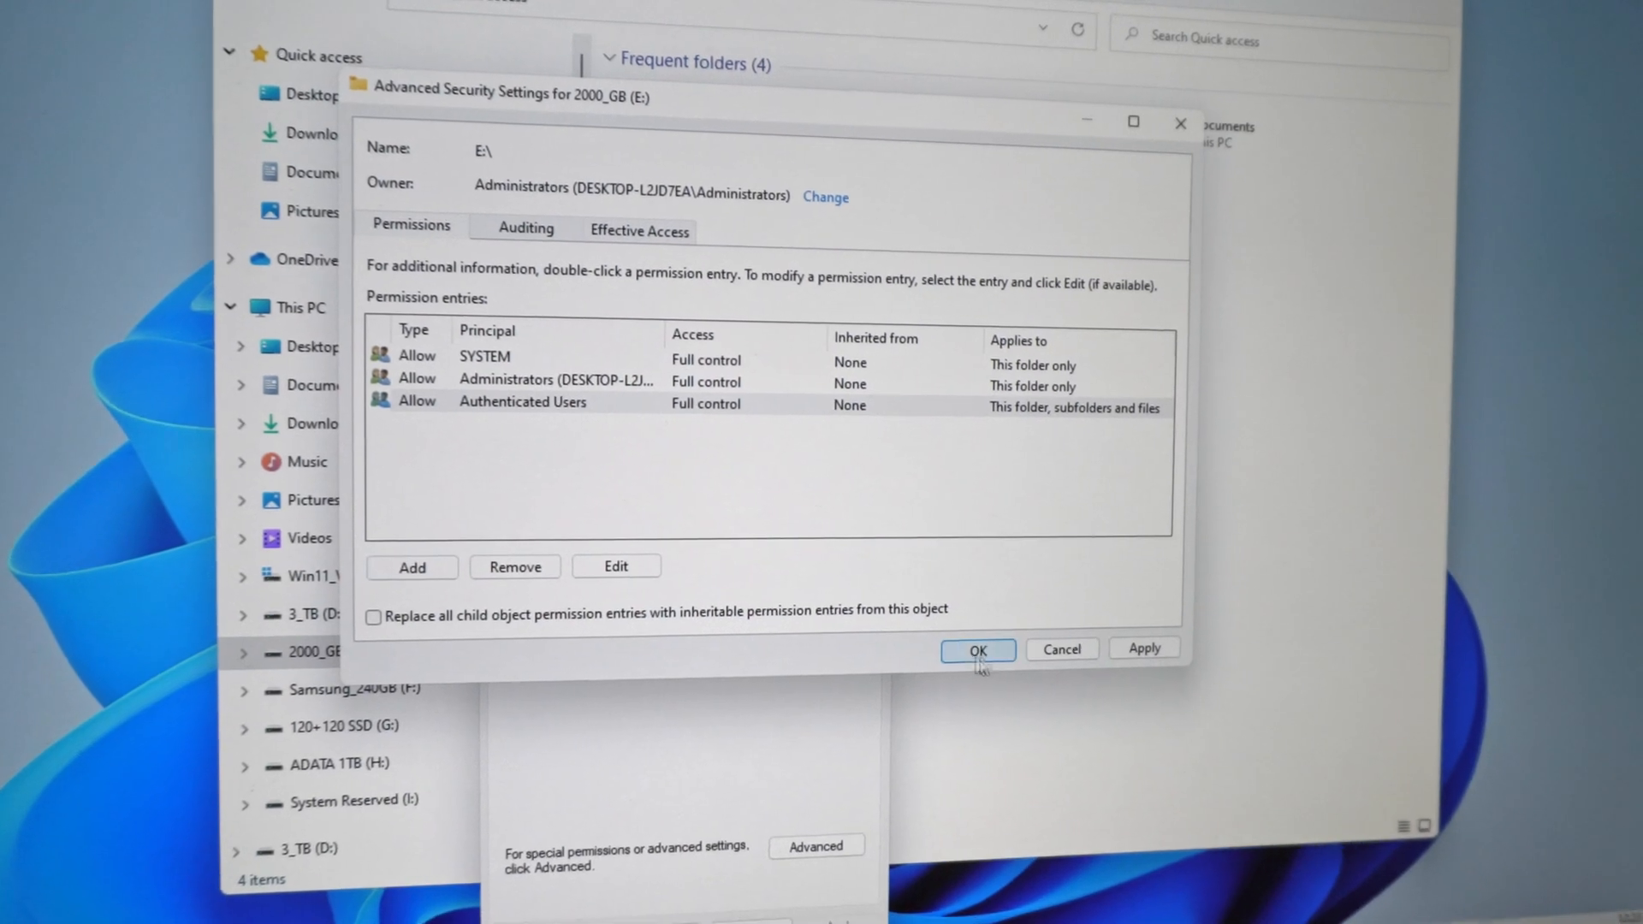
Apply the new permissions and close drive E's Properties dialog
{"action": "left_click", "coordinate": [975, 648]}
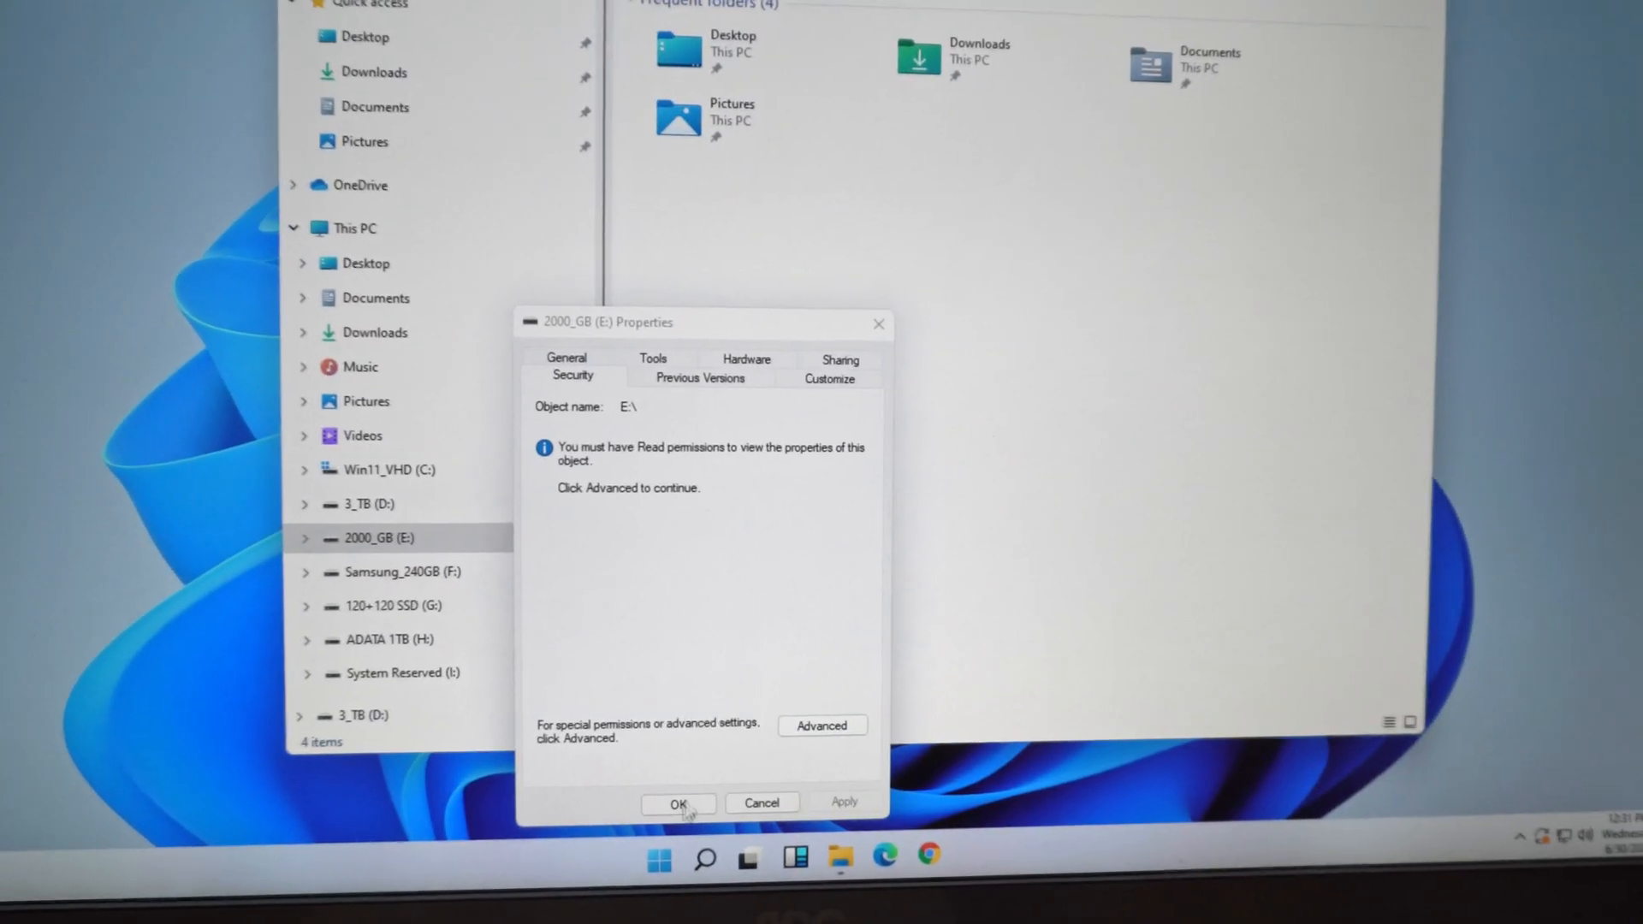
{"action": "left_click", "coordinate": [678, 802]}
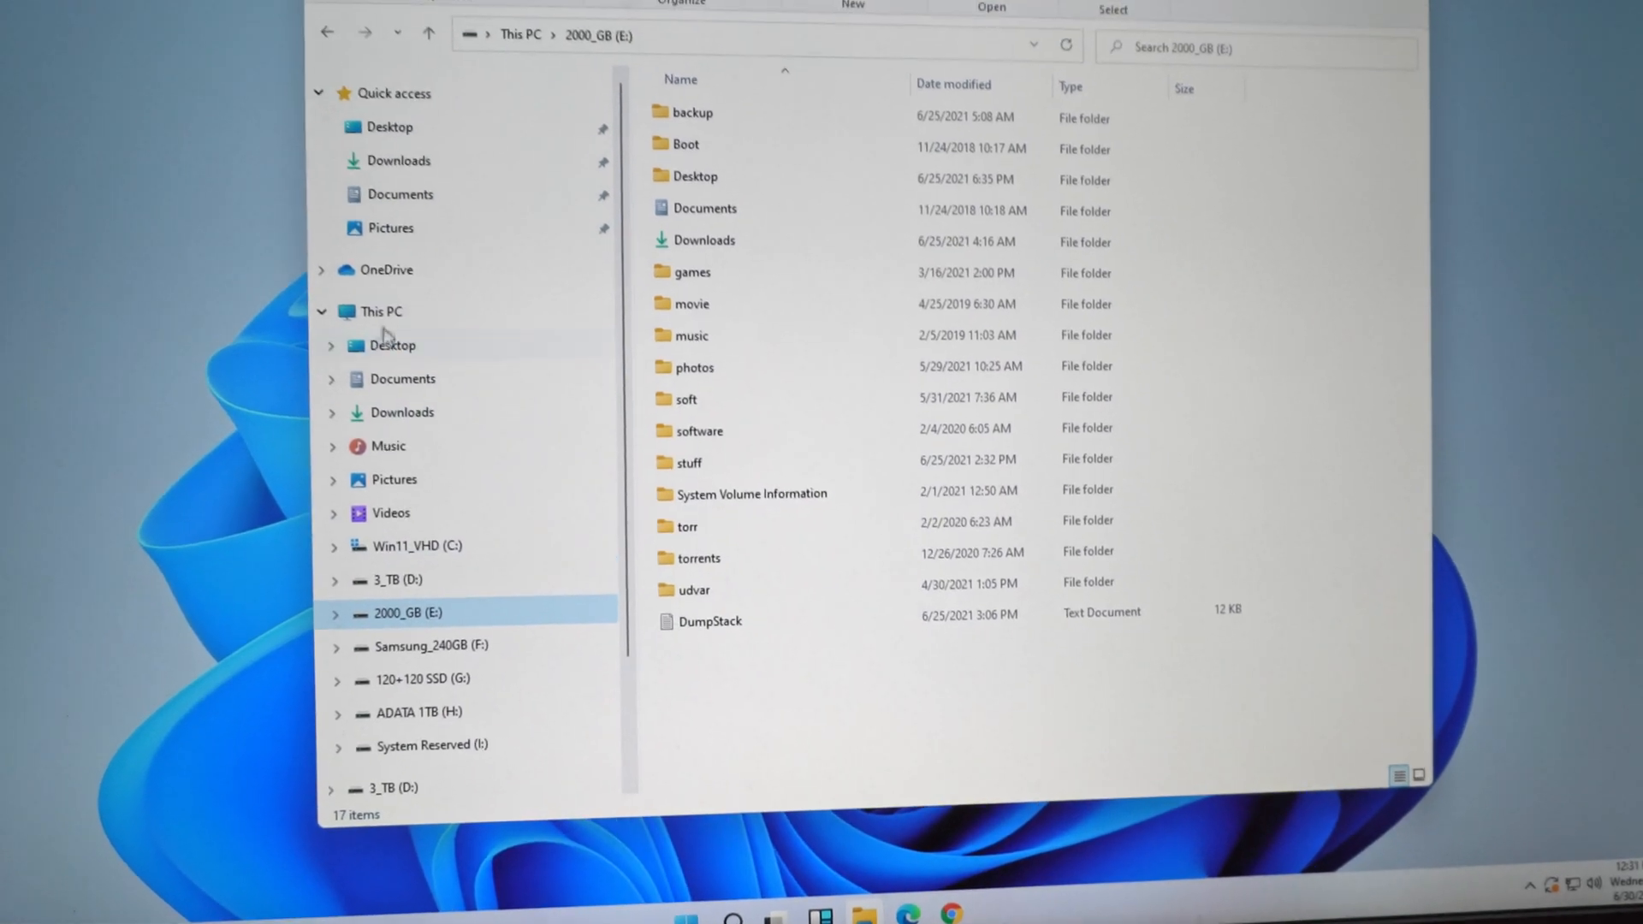
Bring up This PC's context menu and dismiss it
{"action": "right_click", "coordinate": [380, 311]}
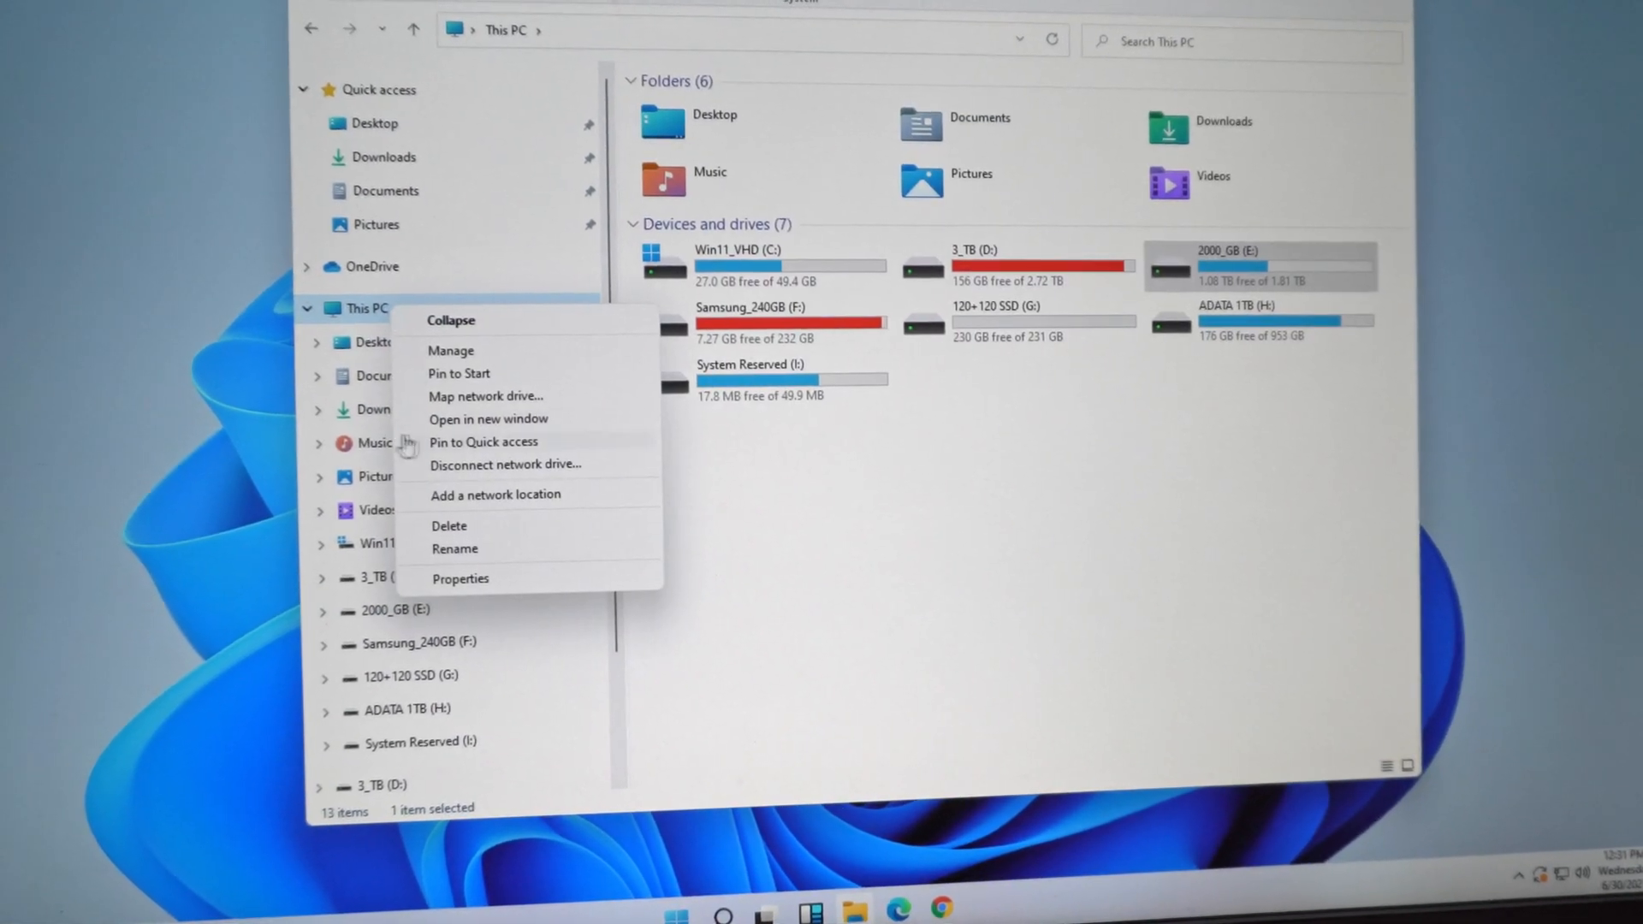
{"action": "left_click", "coordinate": [451, 350]}
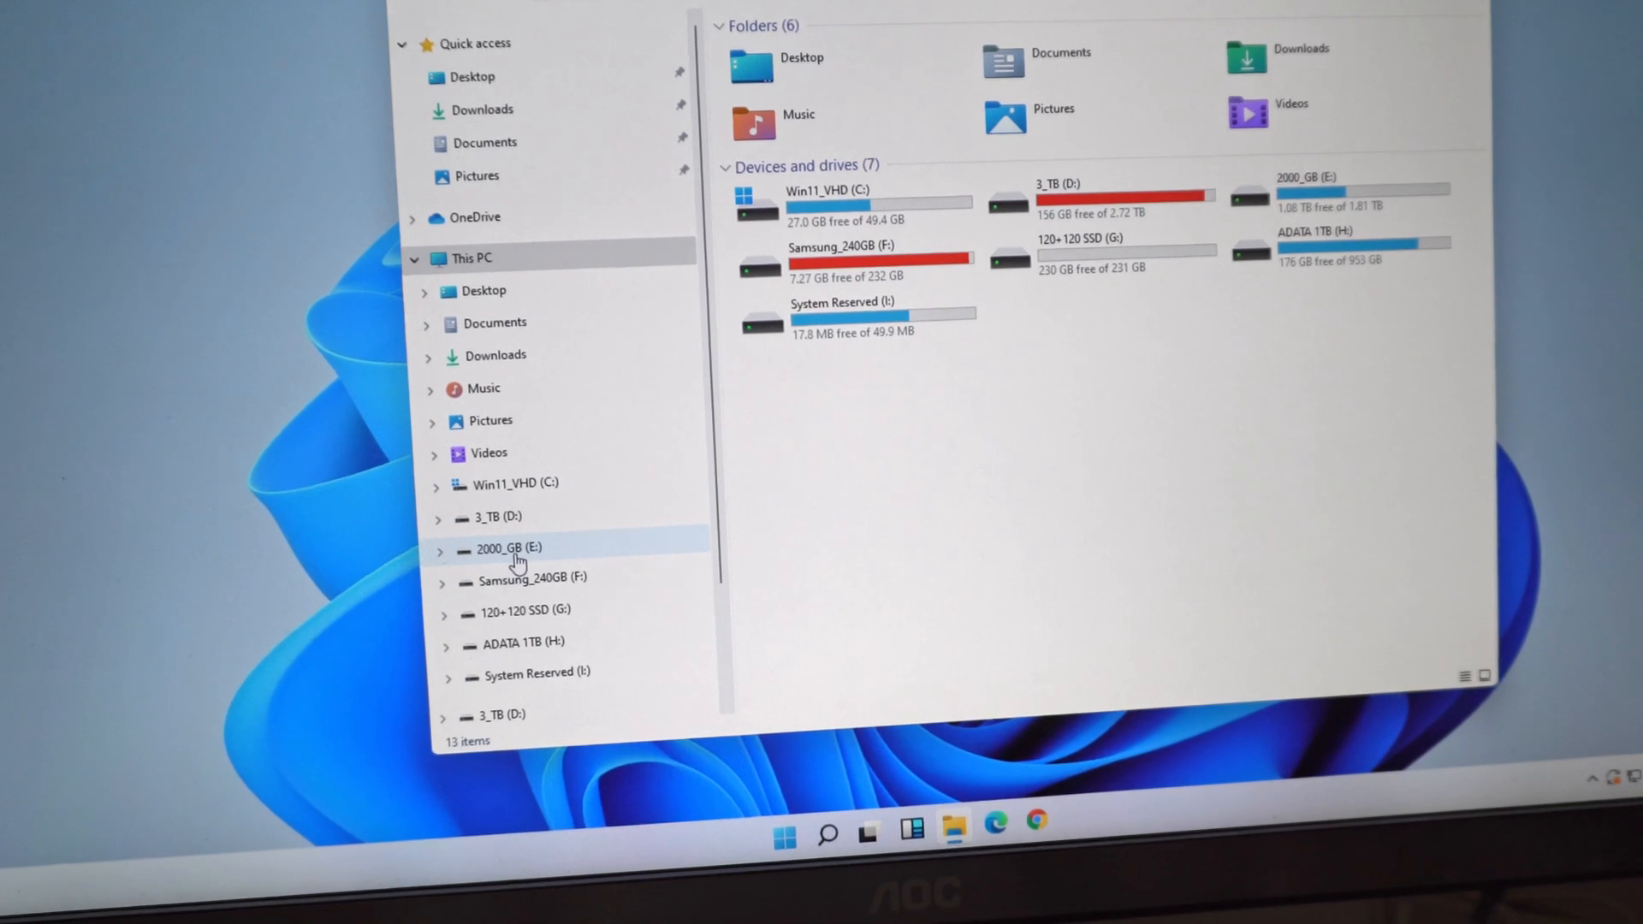
{"action": "mouse_move", "coordinate": [859, 508]}
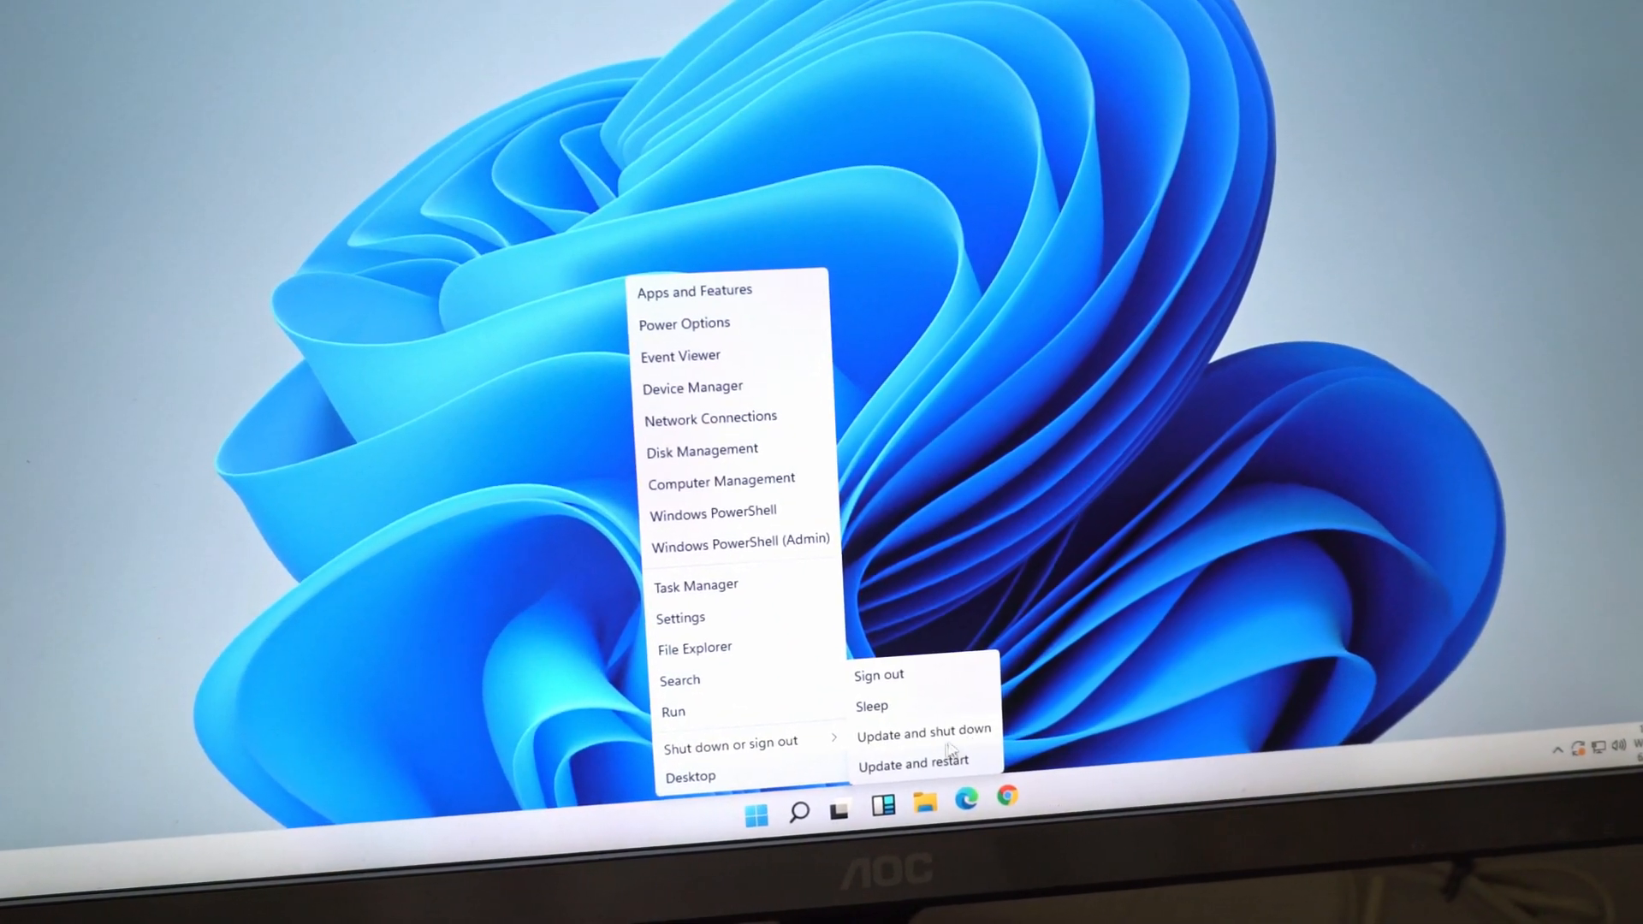
Choose Update and restart to reboot the computer
{"action": "left_click", "coordinate": [918, 761]}
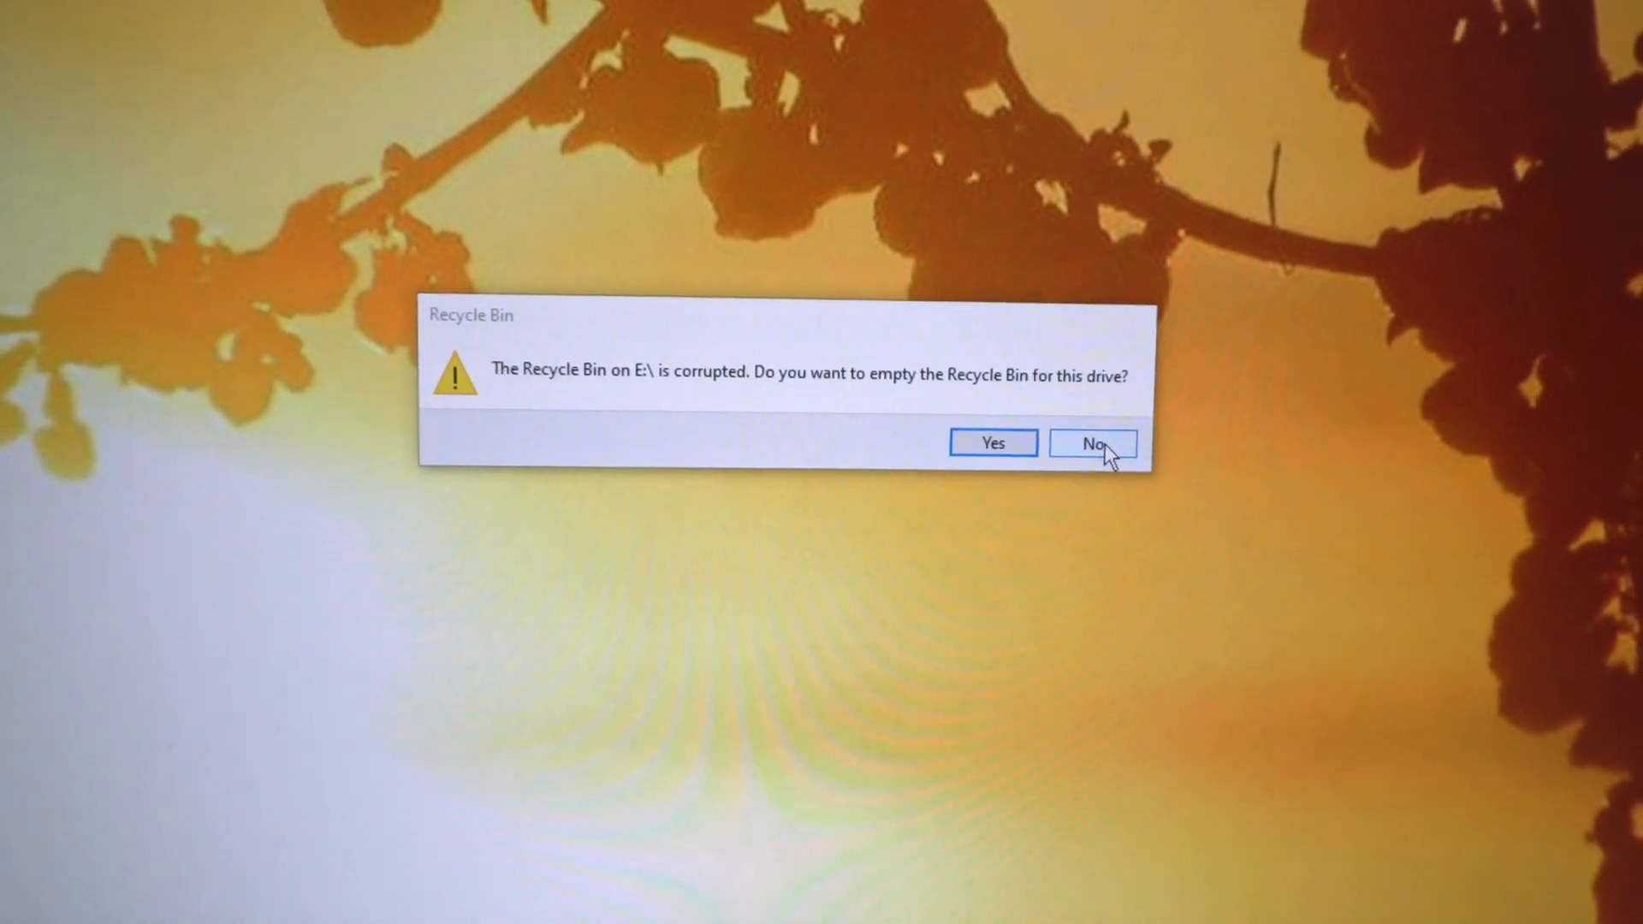
Keep drive E's Recycle Bin, open drive E and select its music folder
{"action": "left_click", "coordinate": [1093, 442]}
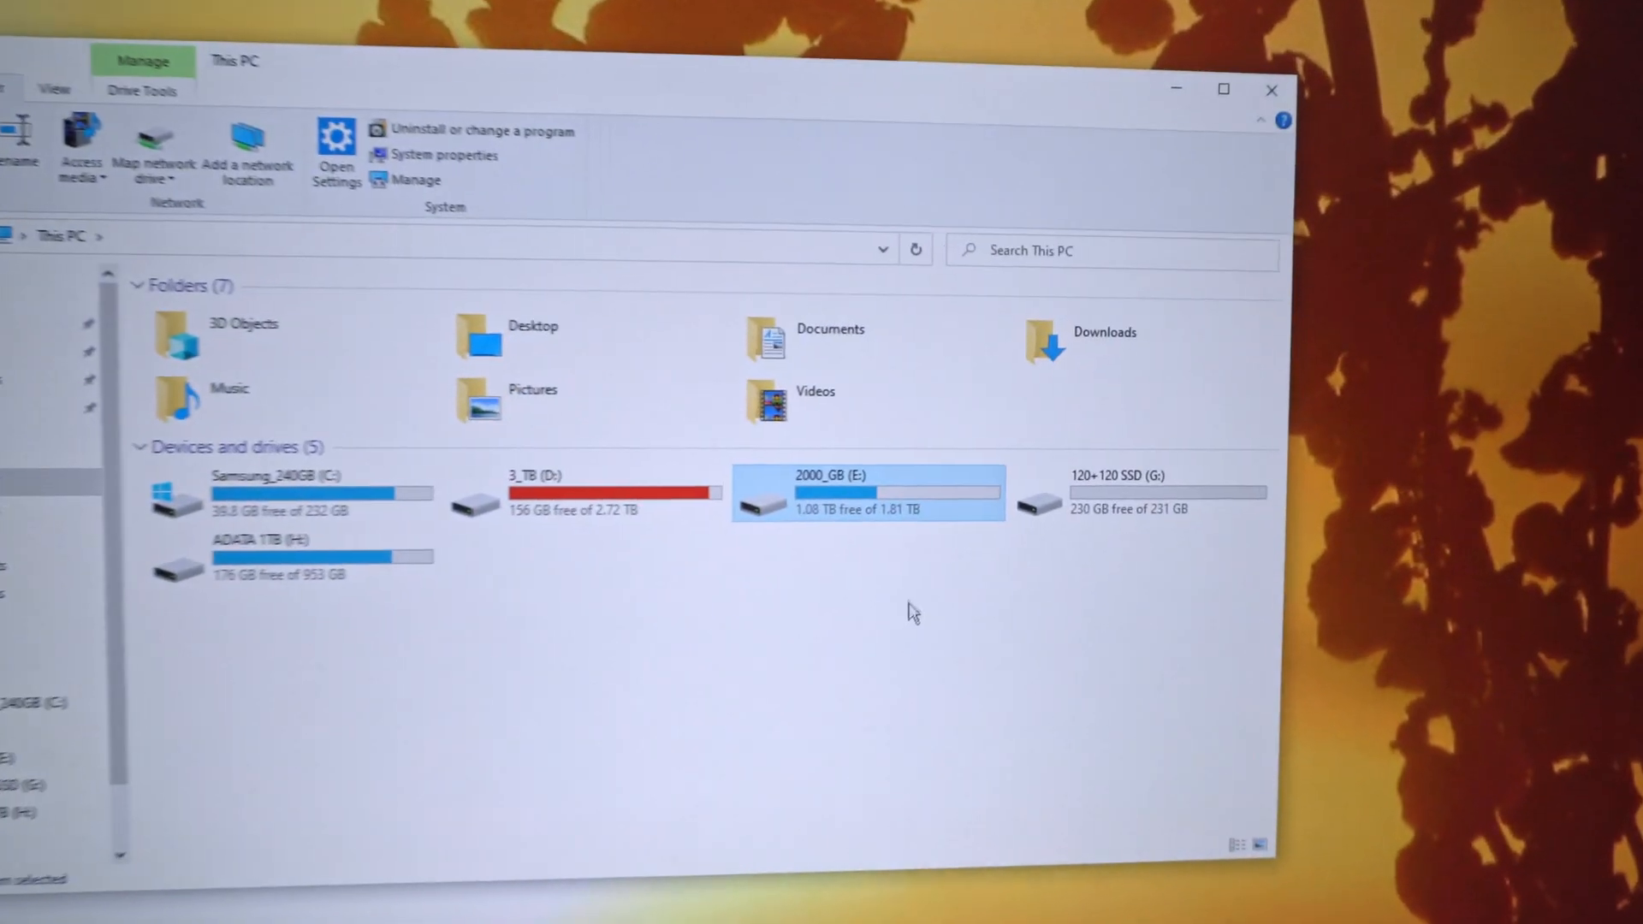
{"action": "double_click", "coordinate": [865, 493]}
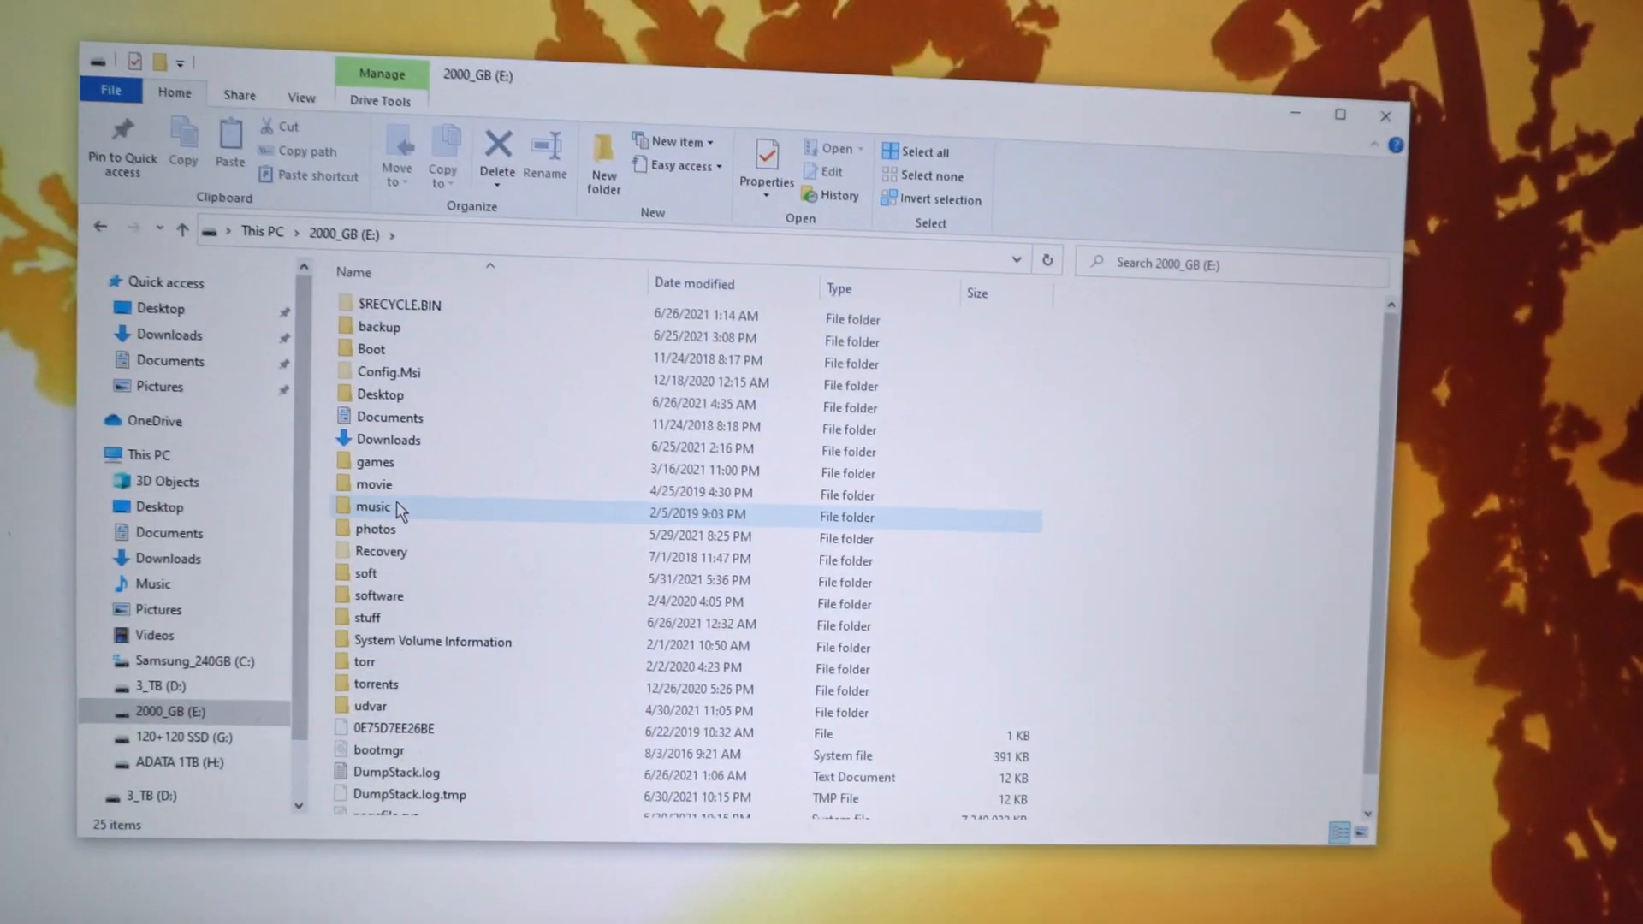
{"action": "left_click", "coordinate": [372, 462]}
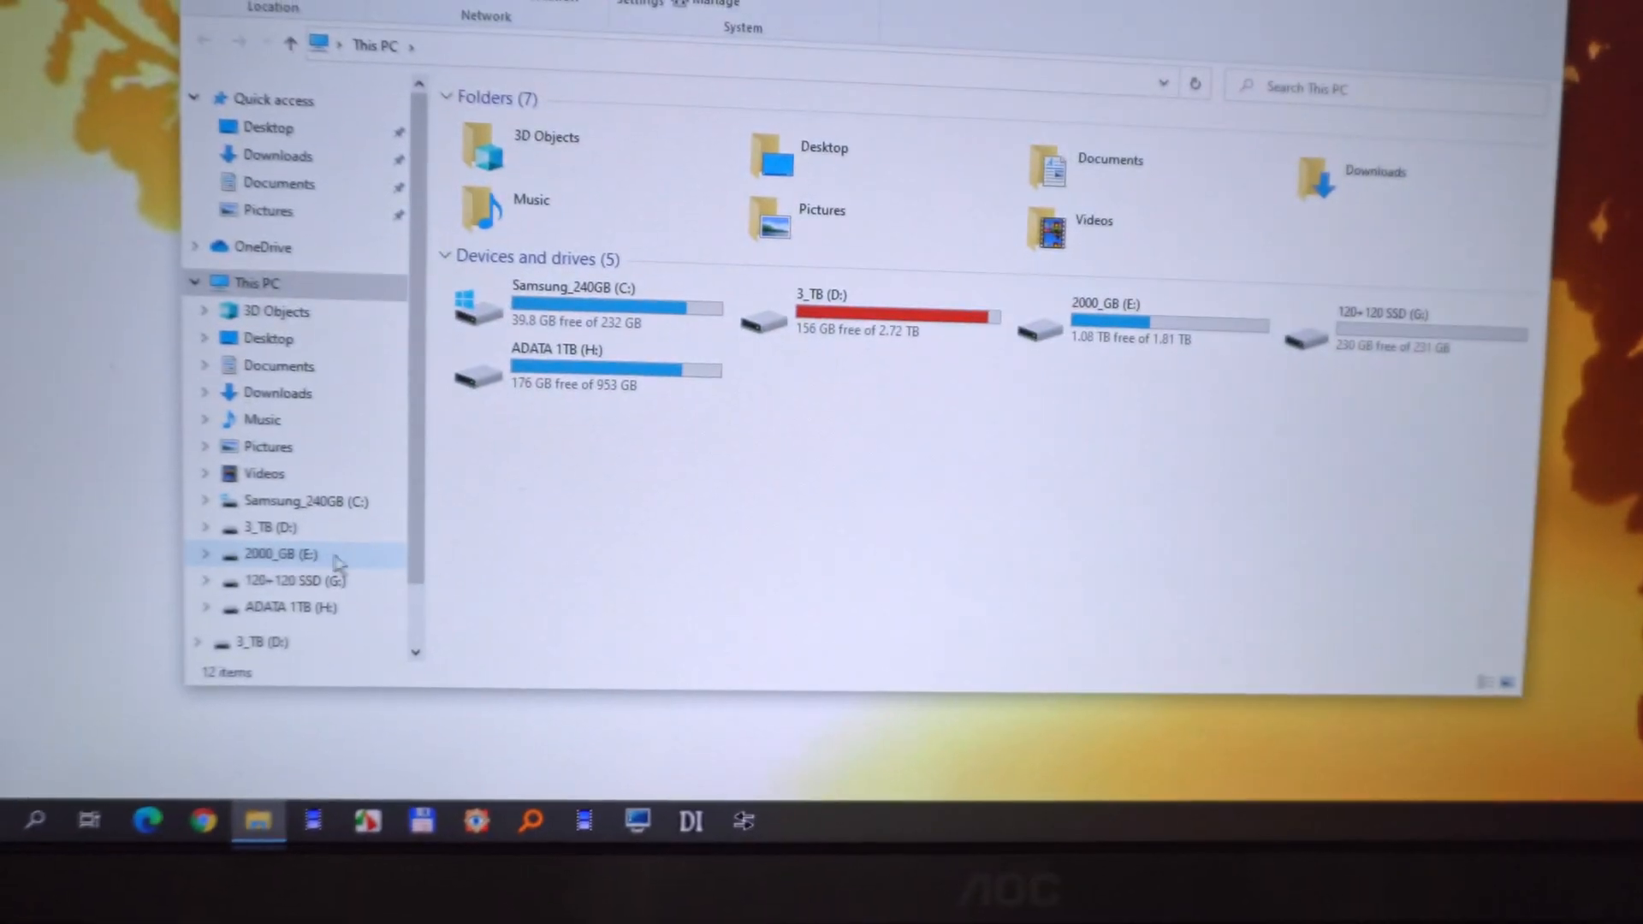
{"action": "right_click", "coordinate": [283, 554]}
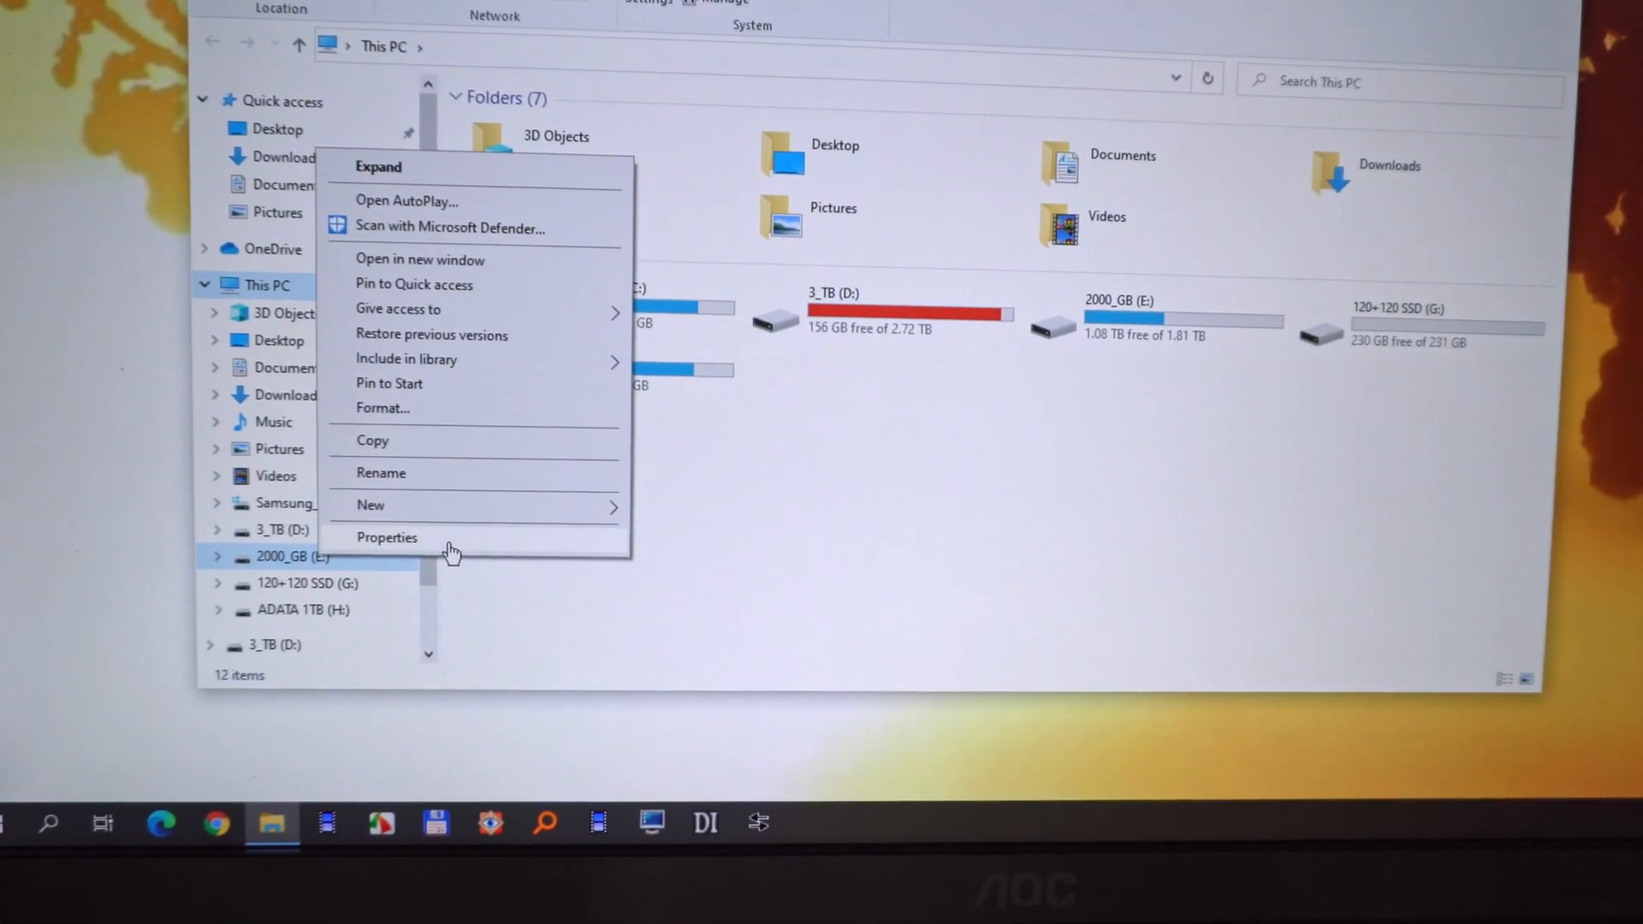
Review SYSTEM, Administrators and Authenticated Users permissions on E:'s Security tab
{"action": "left_click", "coordinate": [386, 537]}
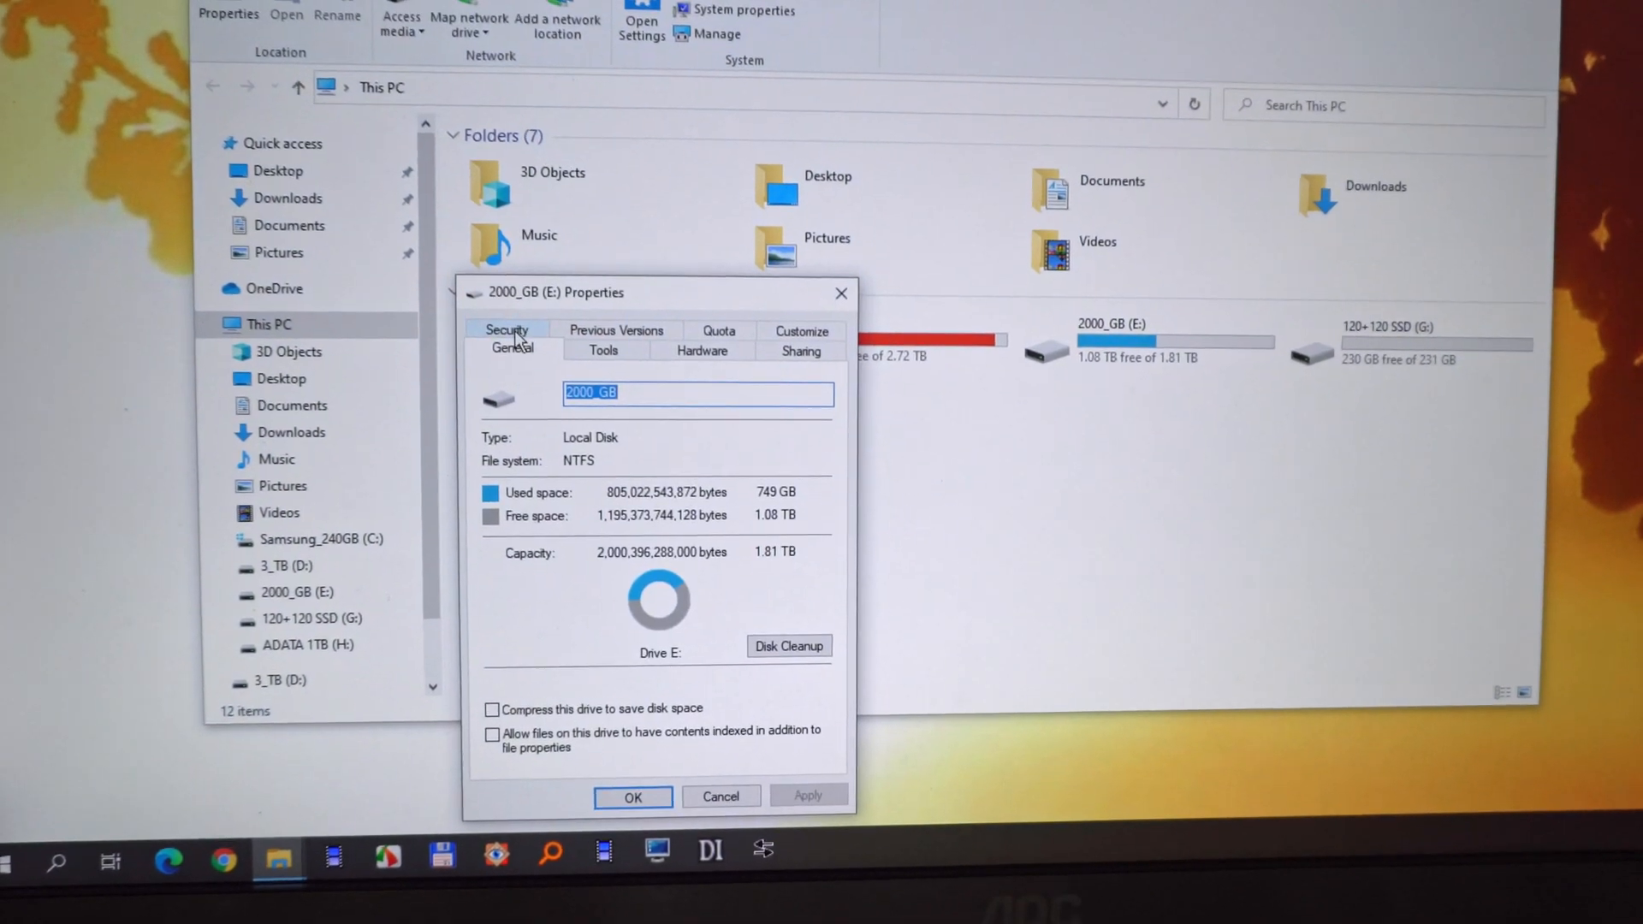
{"action": "left_click", "coordinate": [506, 330]}
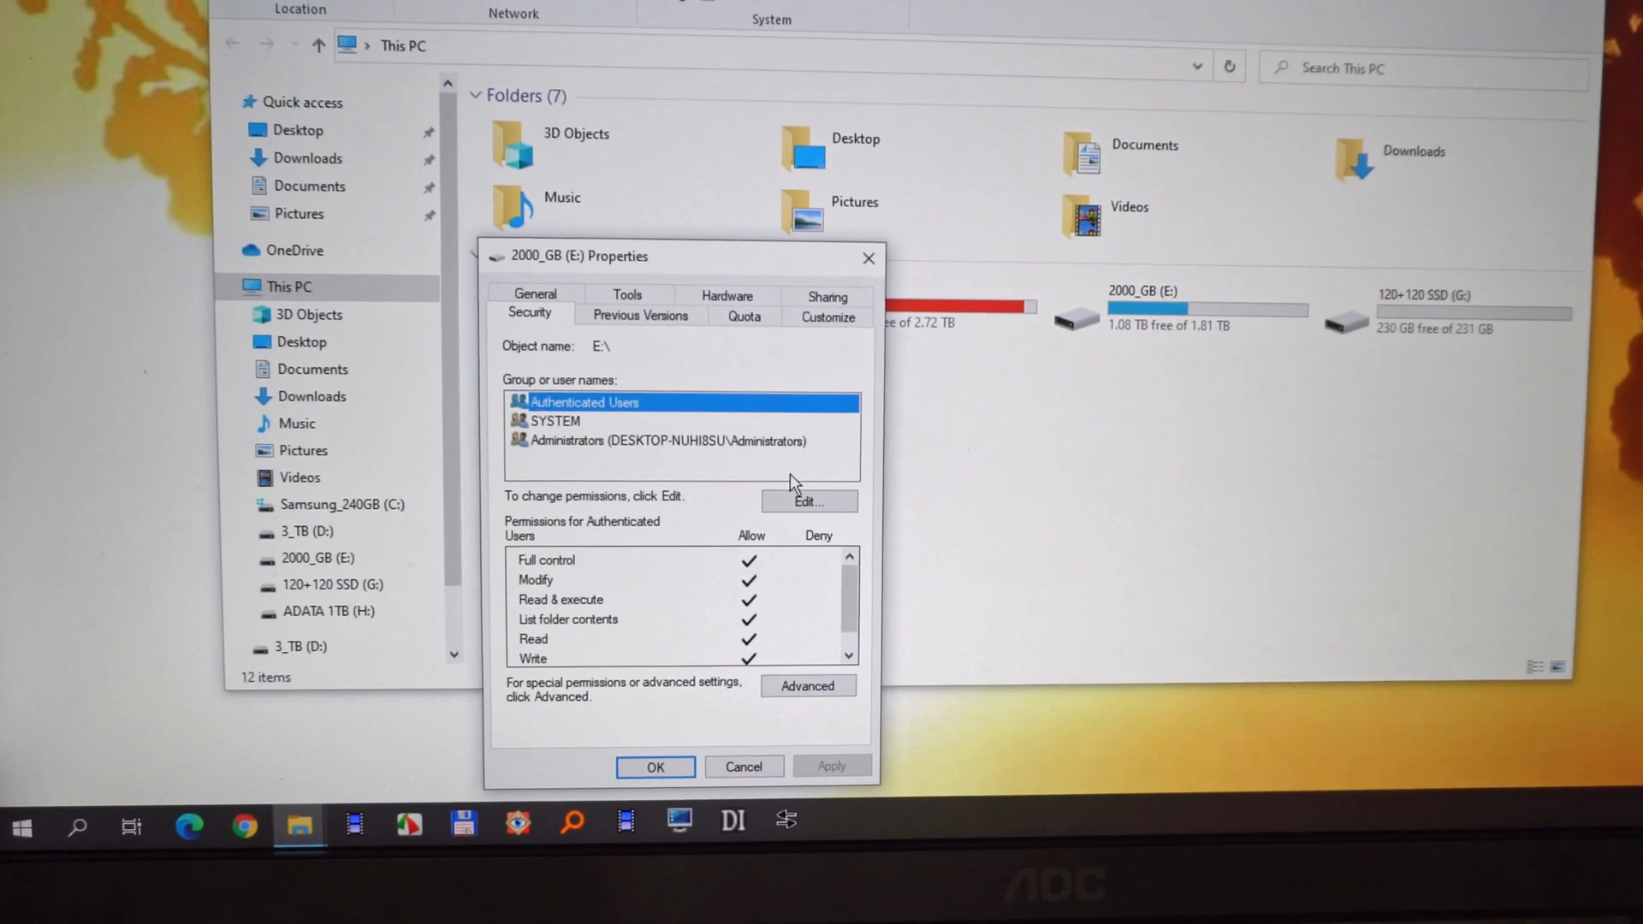
{"action": "left_click", "coordinate": [559, 437]}
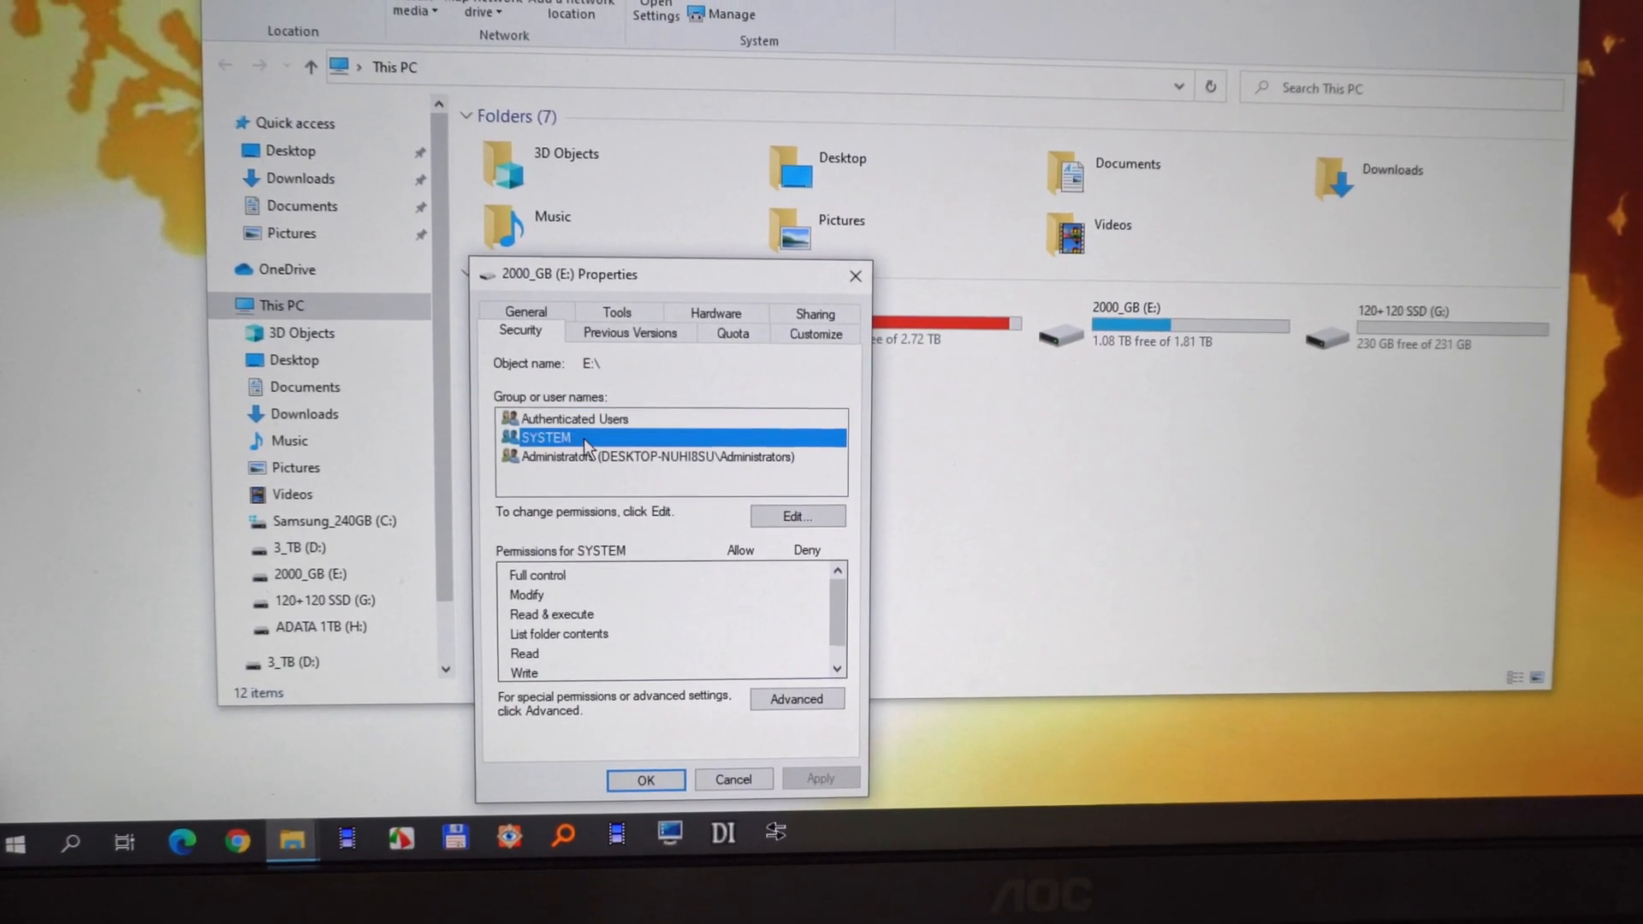
{"action": "left_click", "coordinate": [654, 458]}
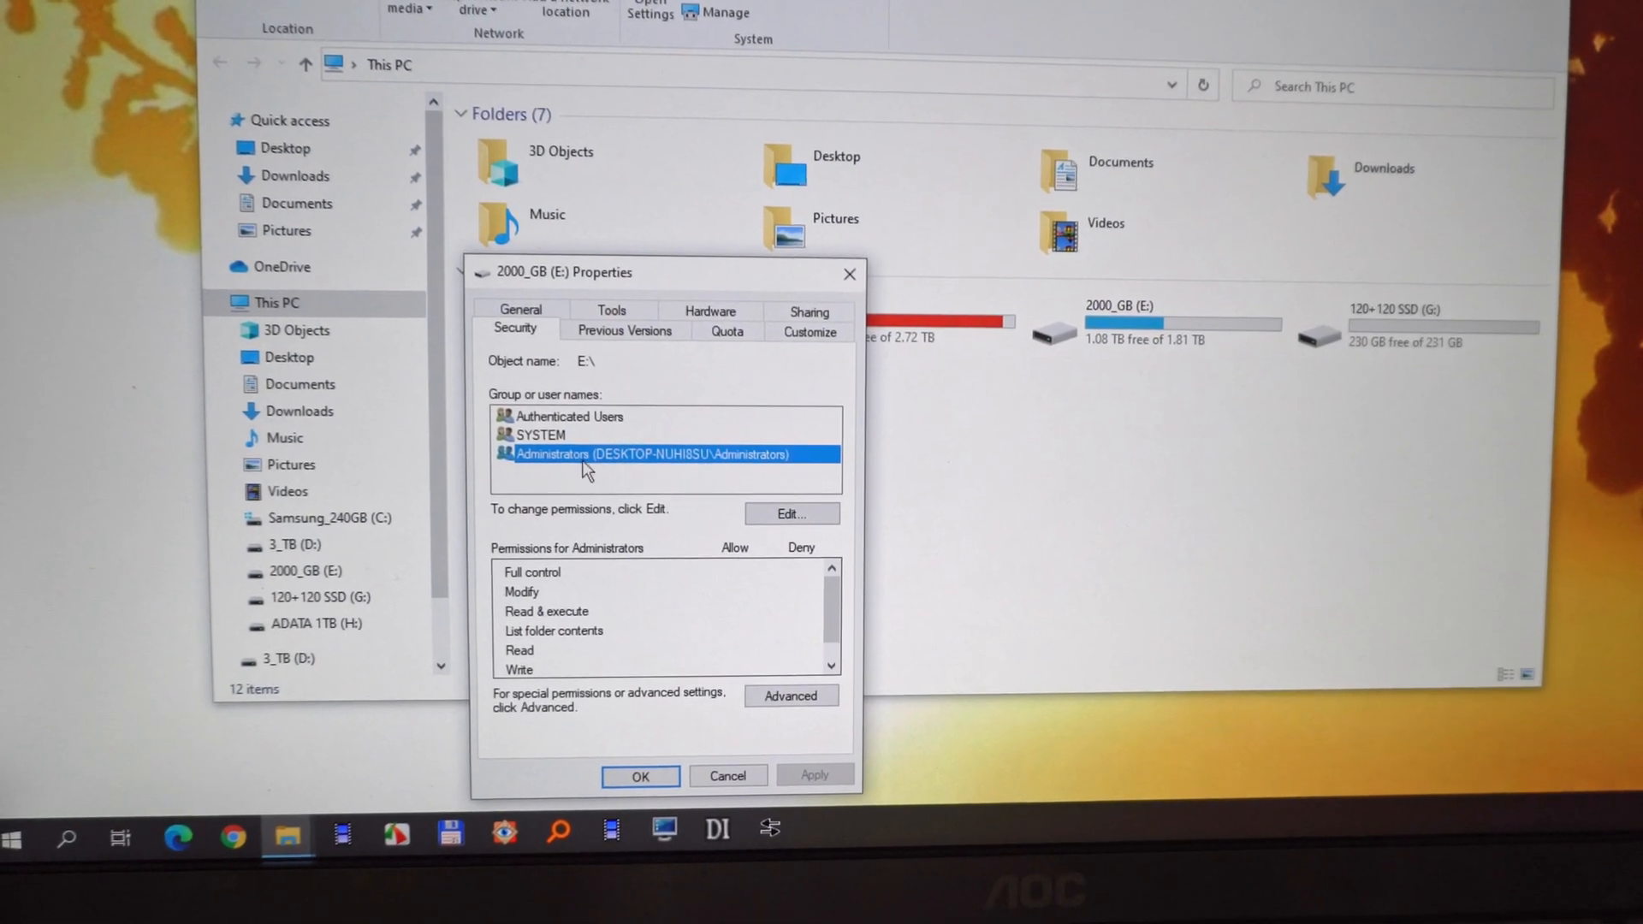
{"action": "left_click", "coordinate": [558, 416]}
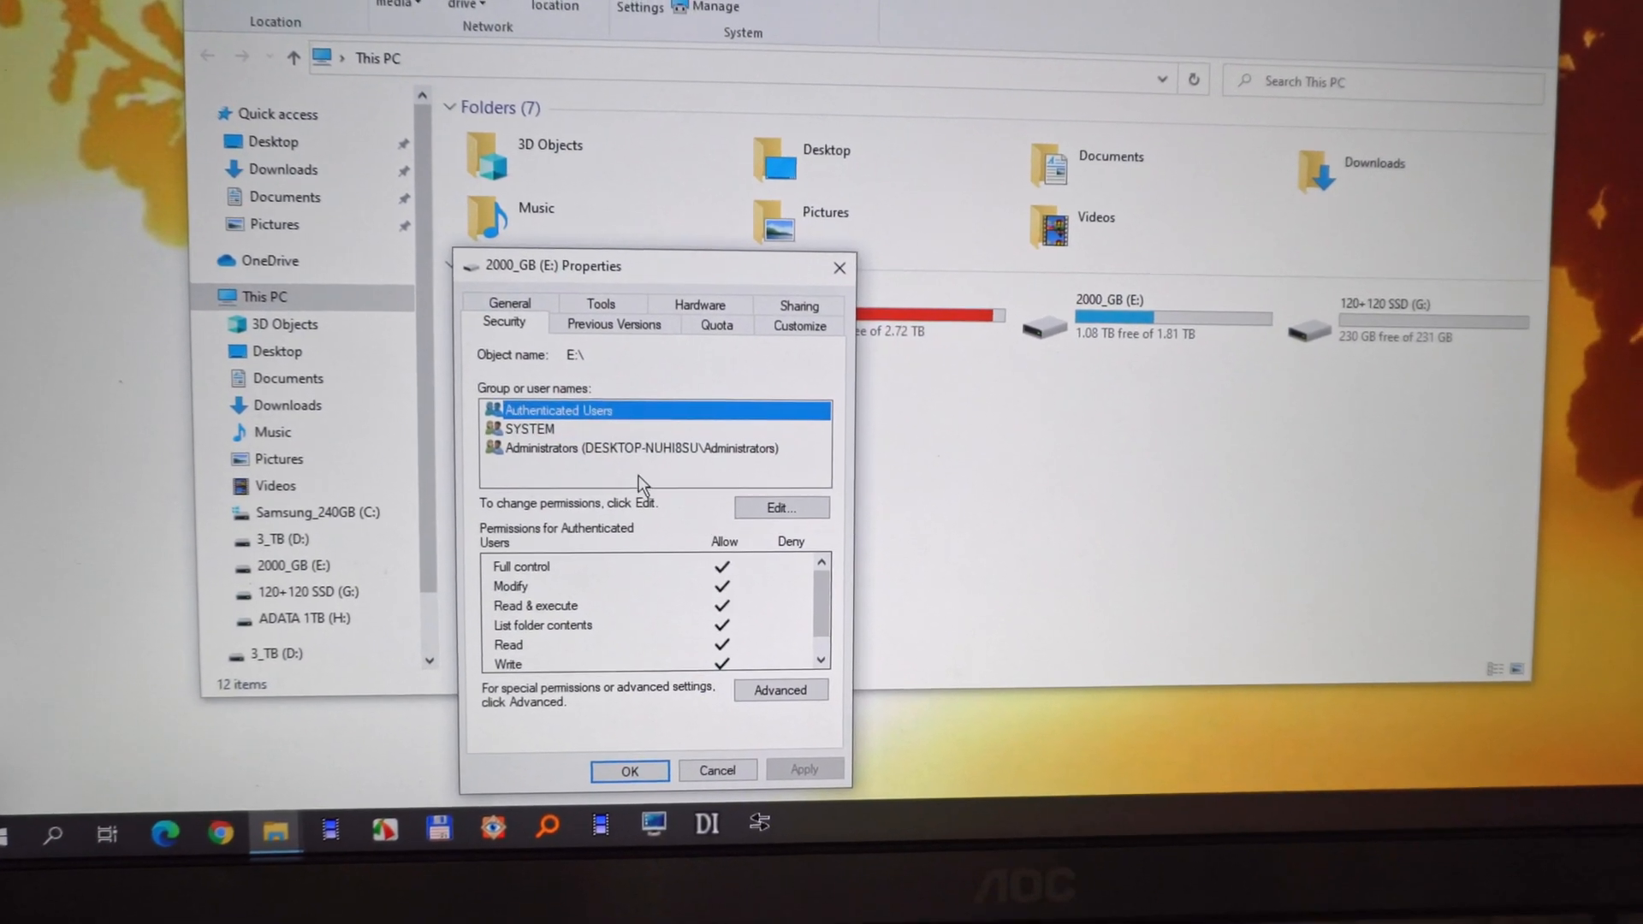
{"action": "left_click", "coordinate": [508, 302]}
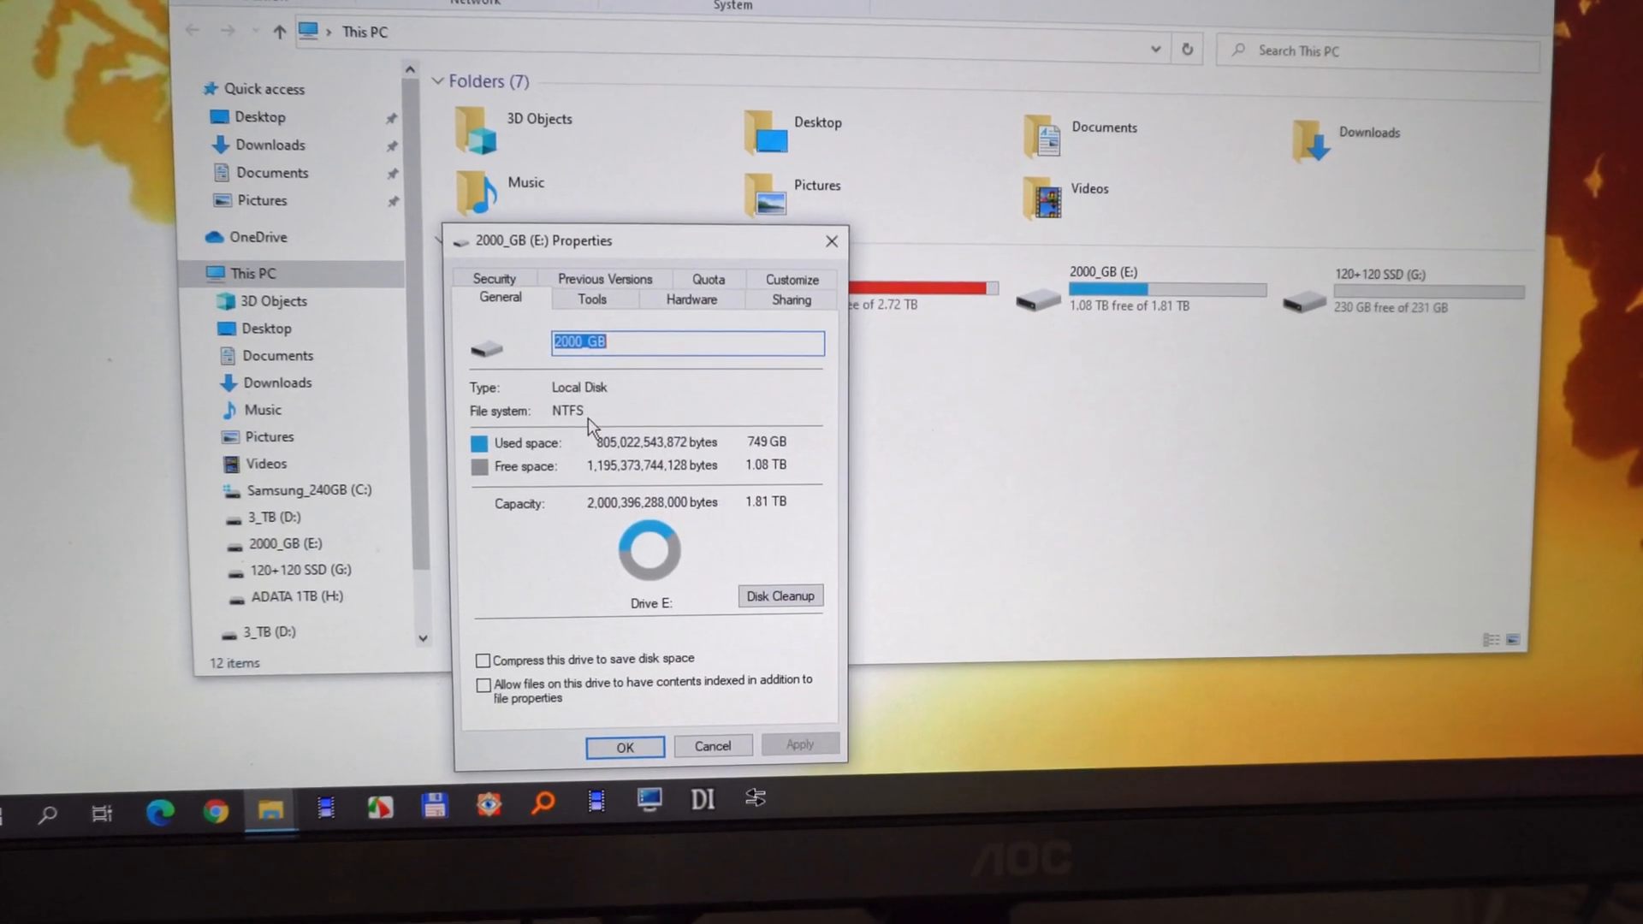
{"action": "left_click", "coordinate": [495, 279]}
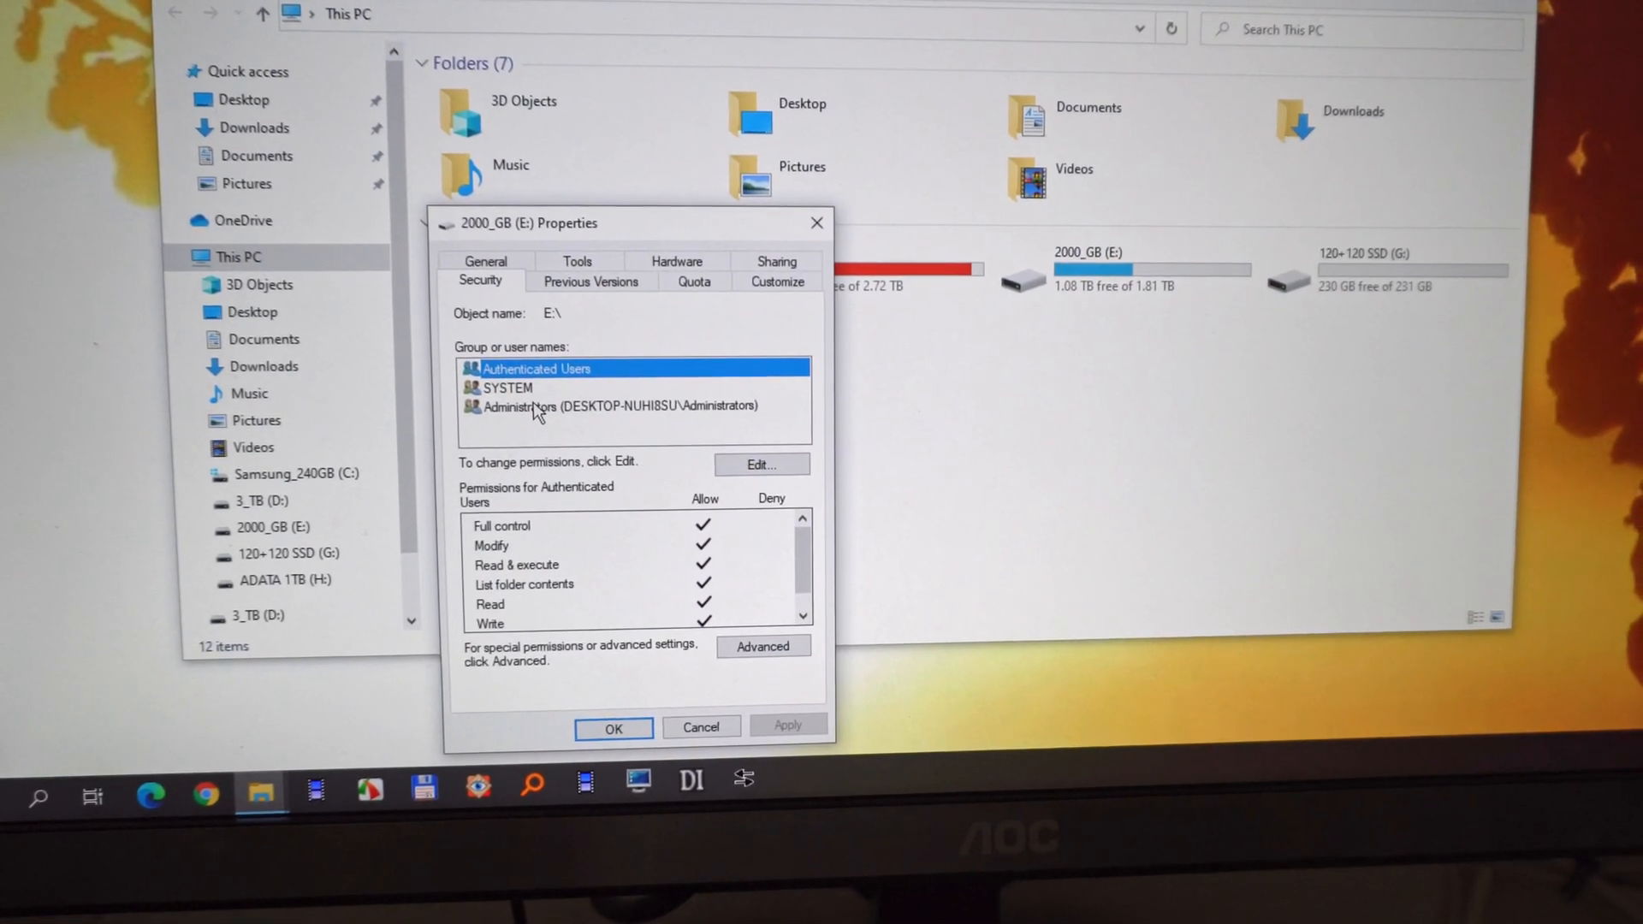
{"action": "mouse_move", "coordinate": [741, 550]}
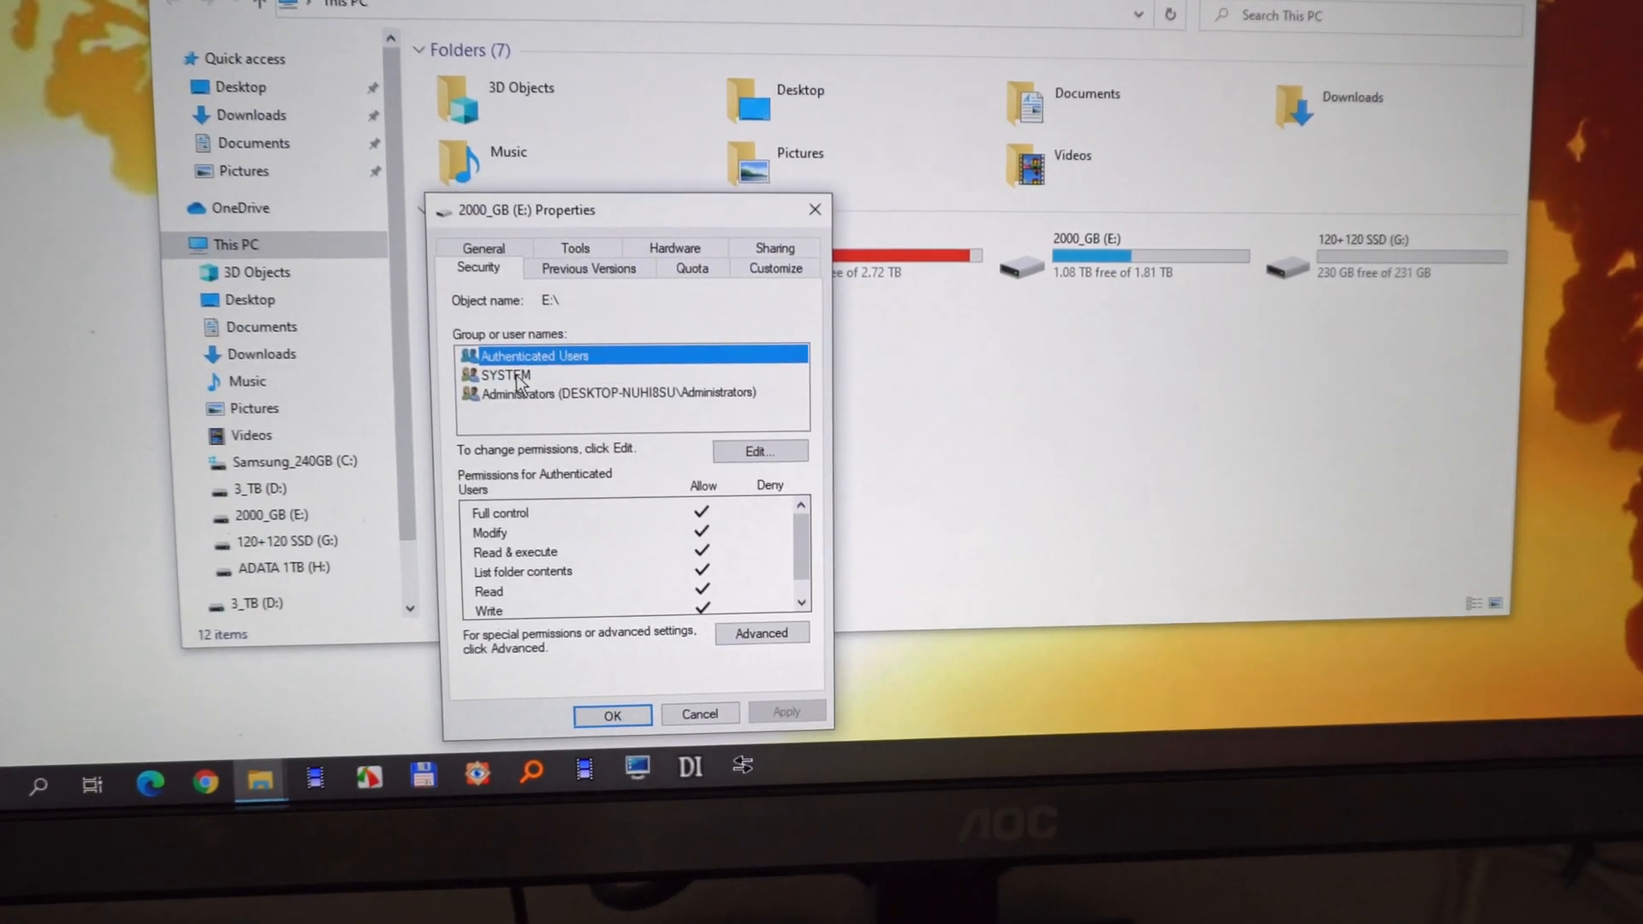
{"action": "left_click", "coordinate": [576, 392]}
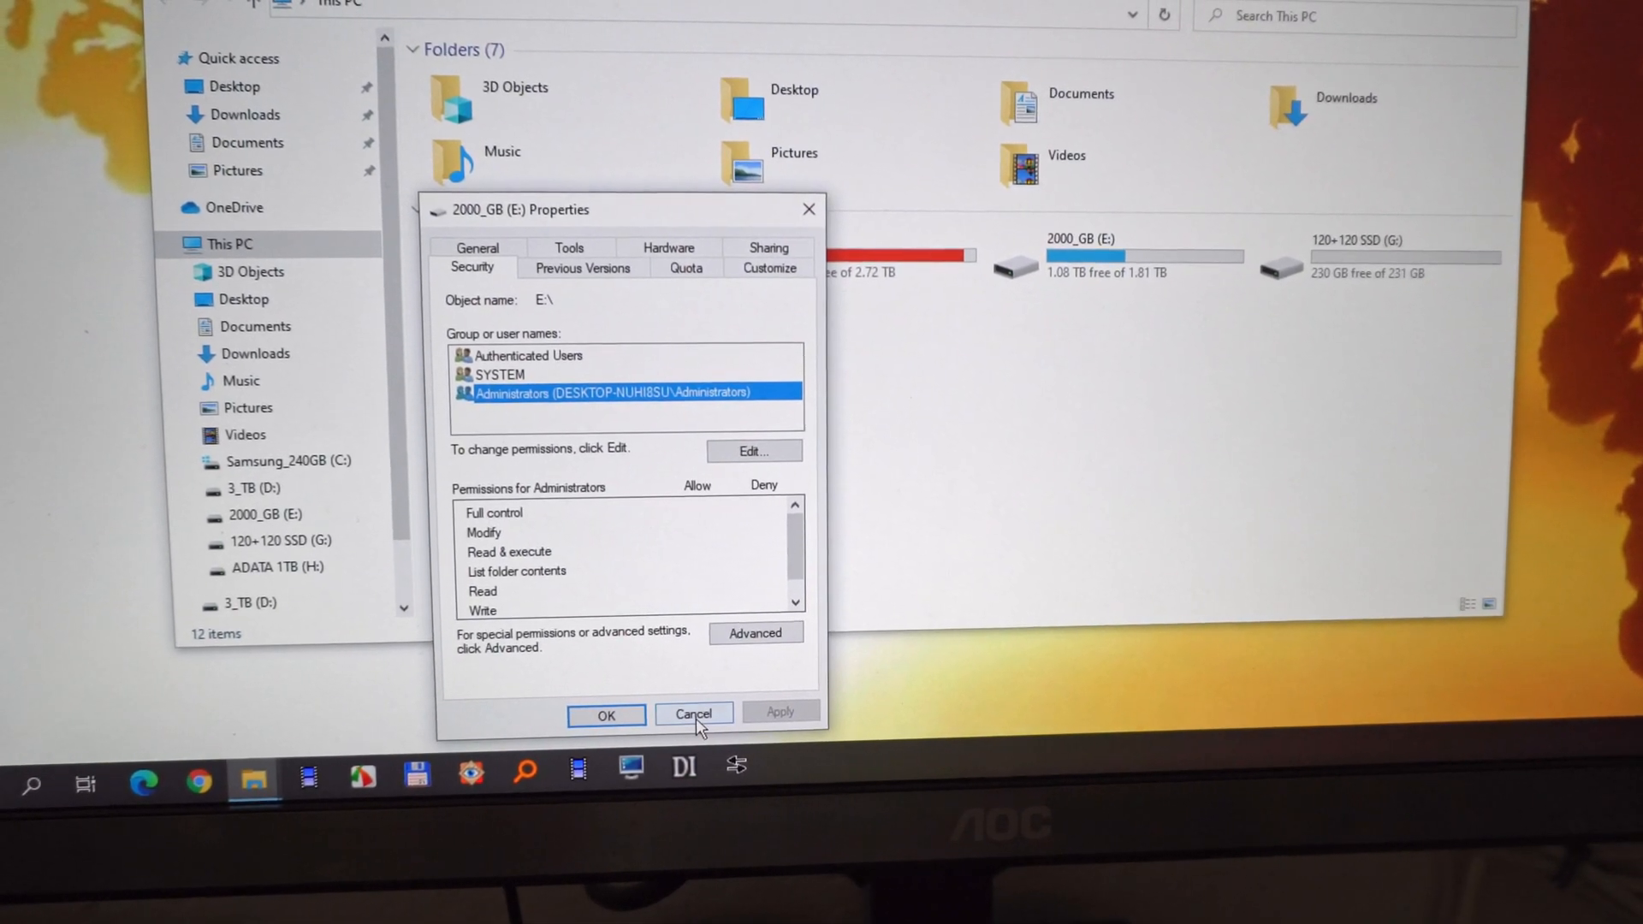
Cancel drive E's Properties and agree to empty its corrupted Recycle Bin
{"action": "left_click", "coordinate": [692, 715]}
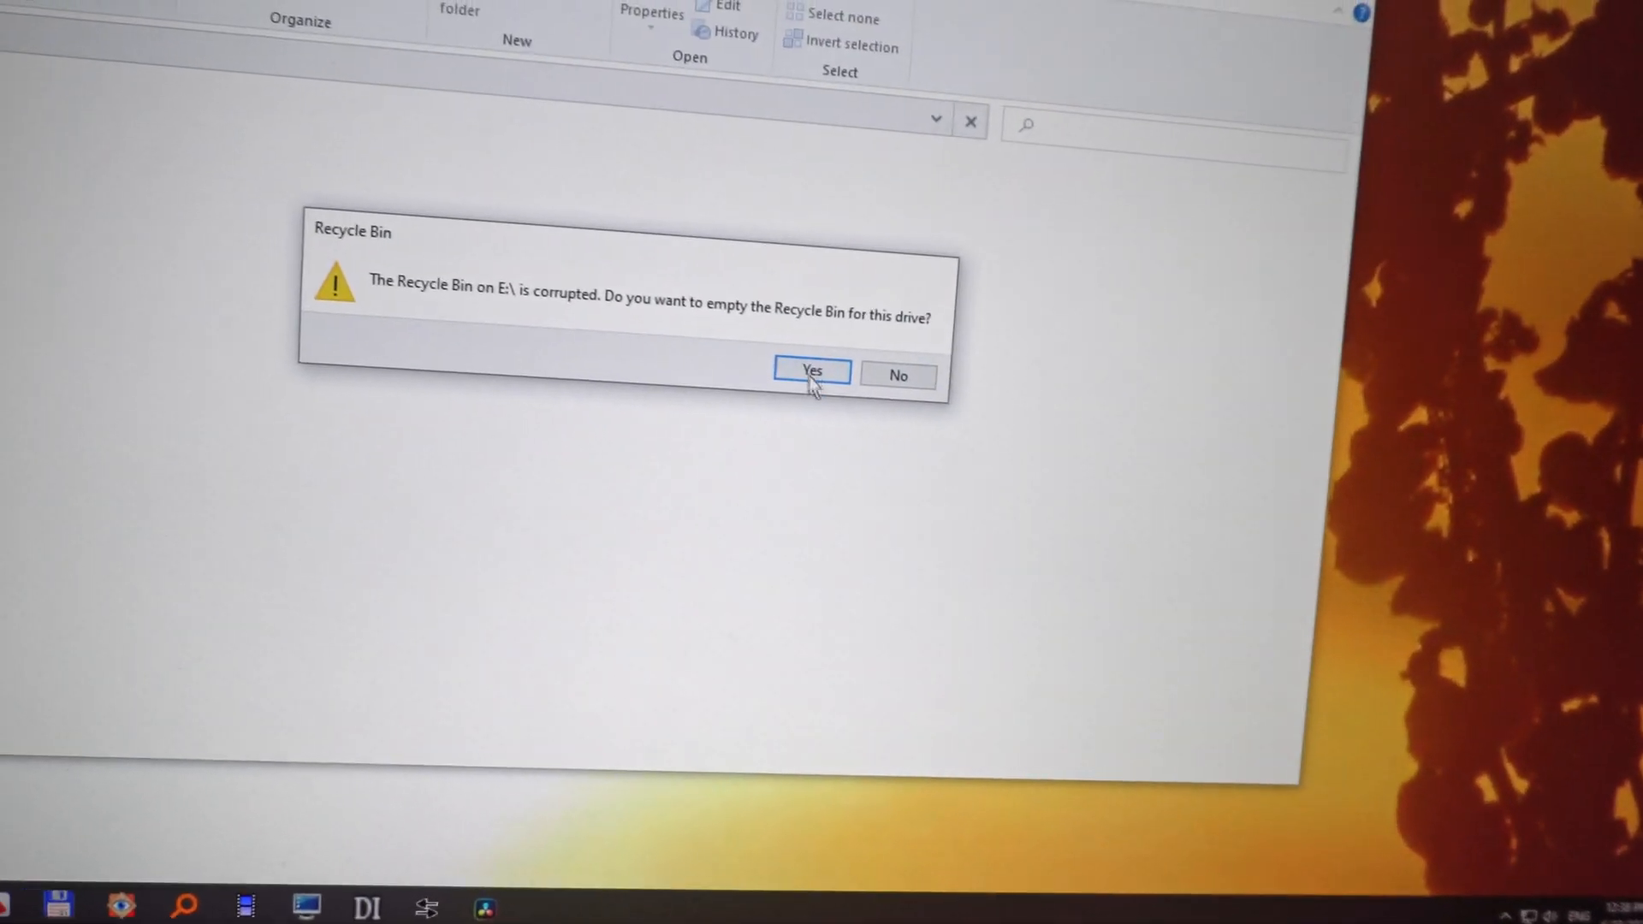
{"action": "left_click", "coordinate": [811, 372]}
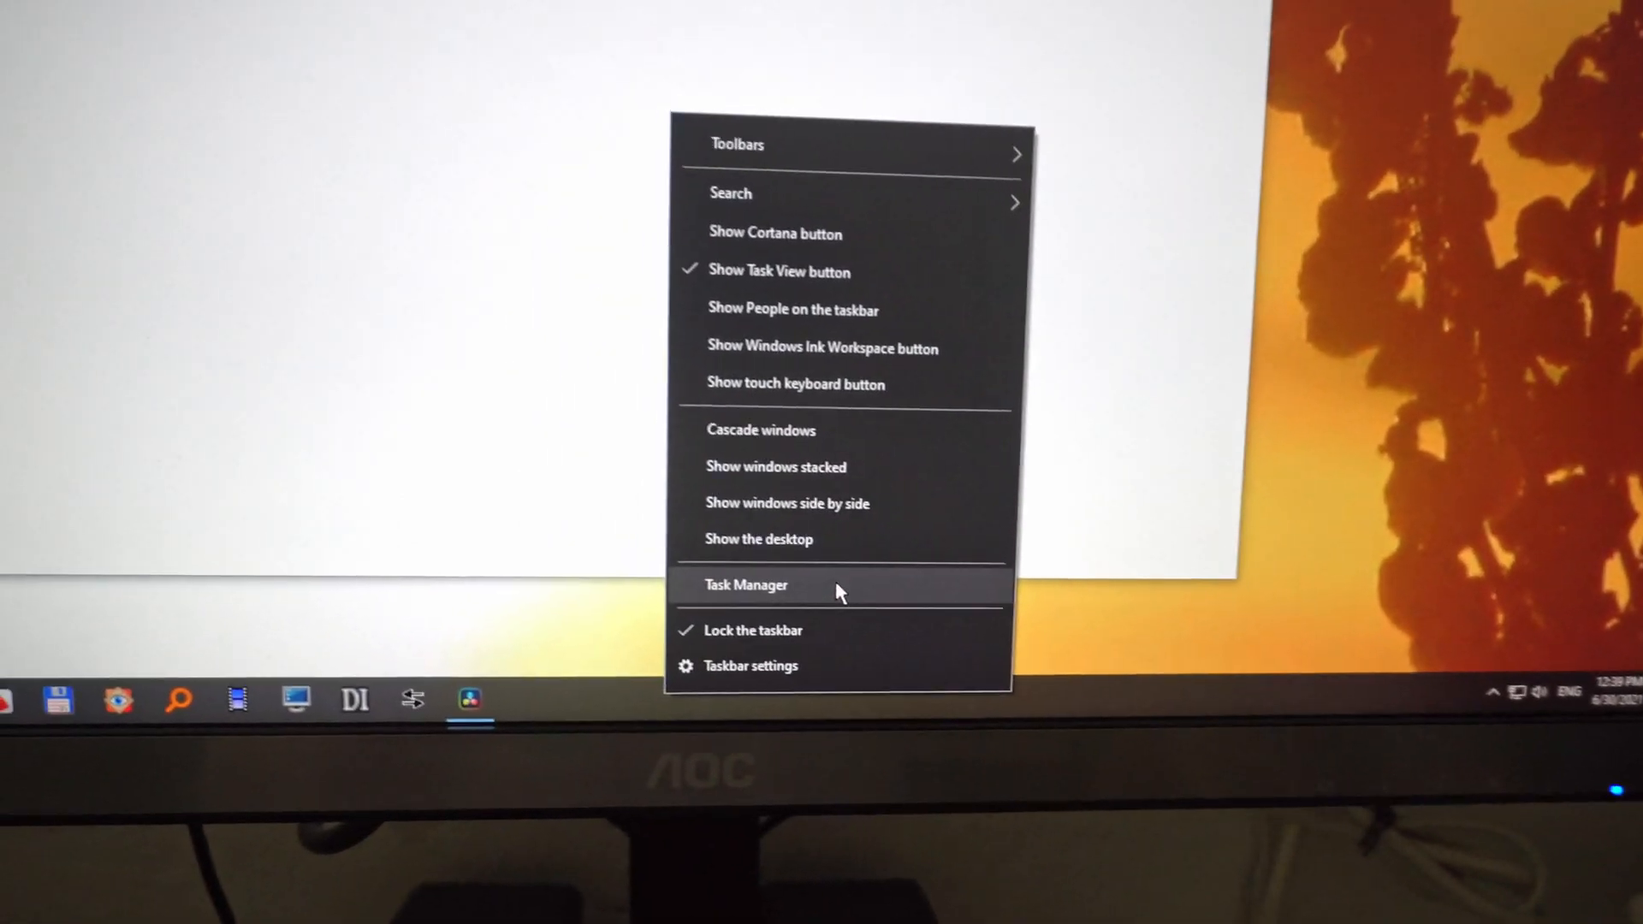
Launch Task Manager from the taskbar context menu
{"action": "left_click", "coordinate": [745, 584]}
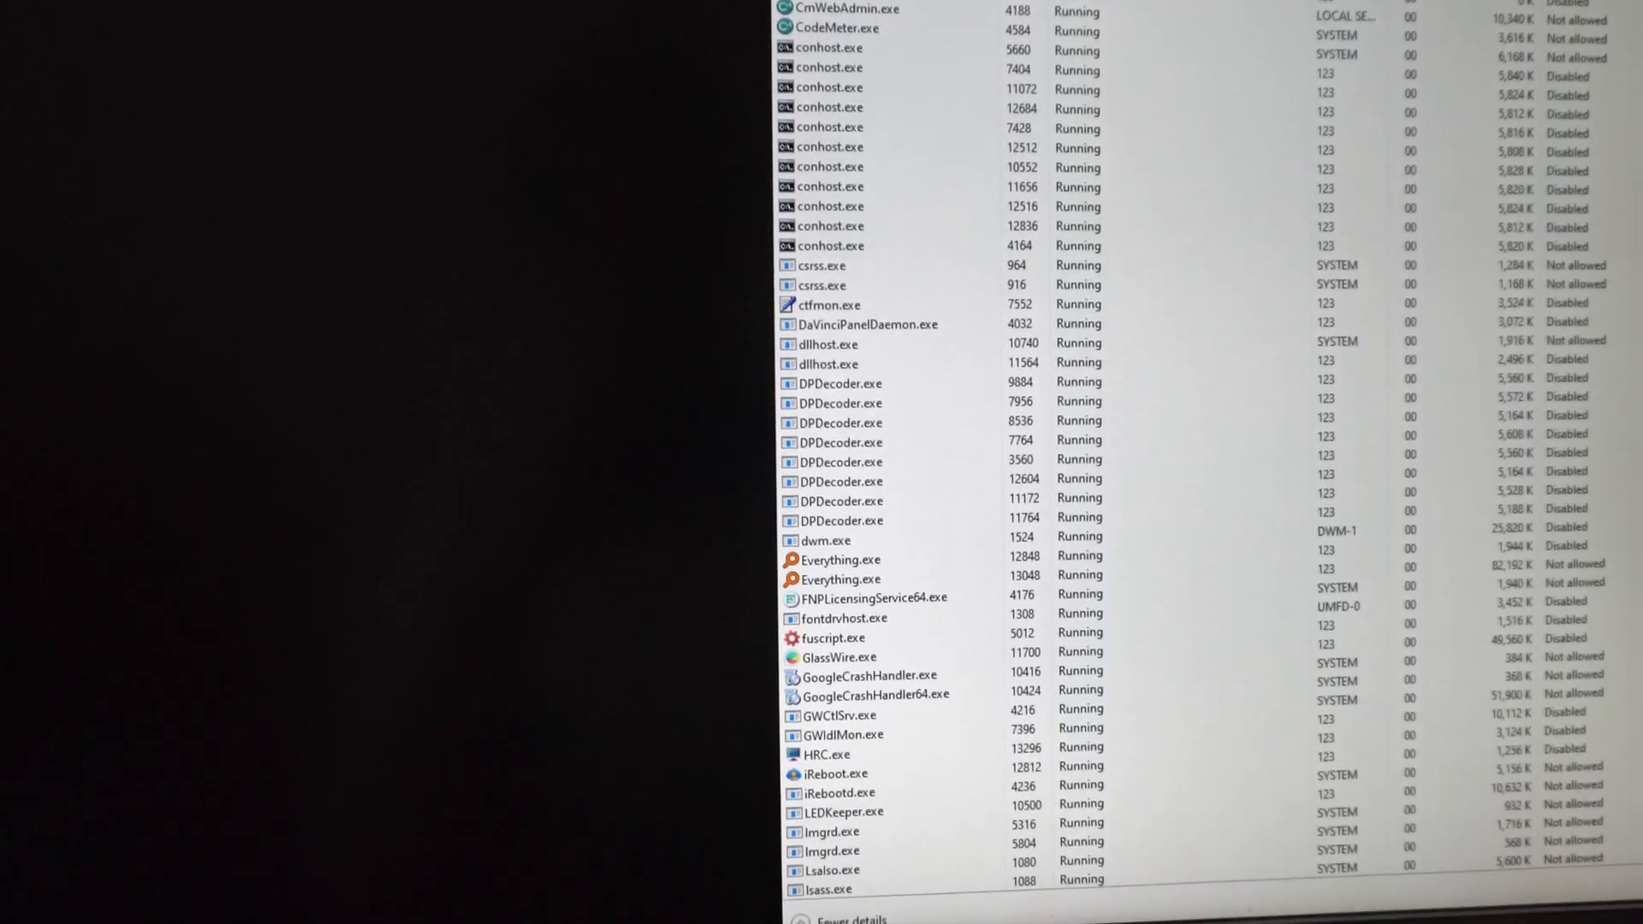
Run 'explorer' as a new task from Task Manager's File menu
{"action": "left_click", "coordinate": [604, 242]}
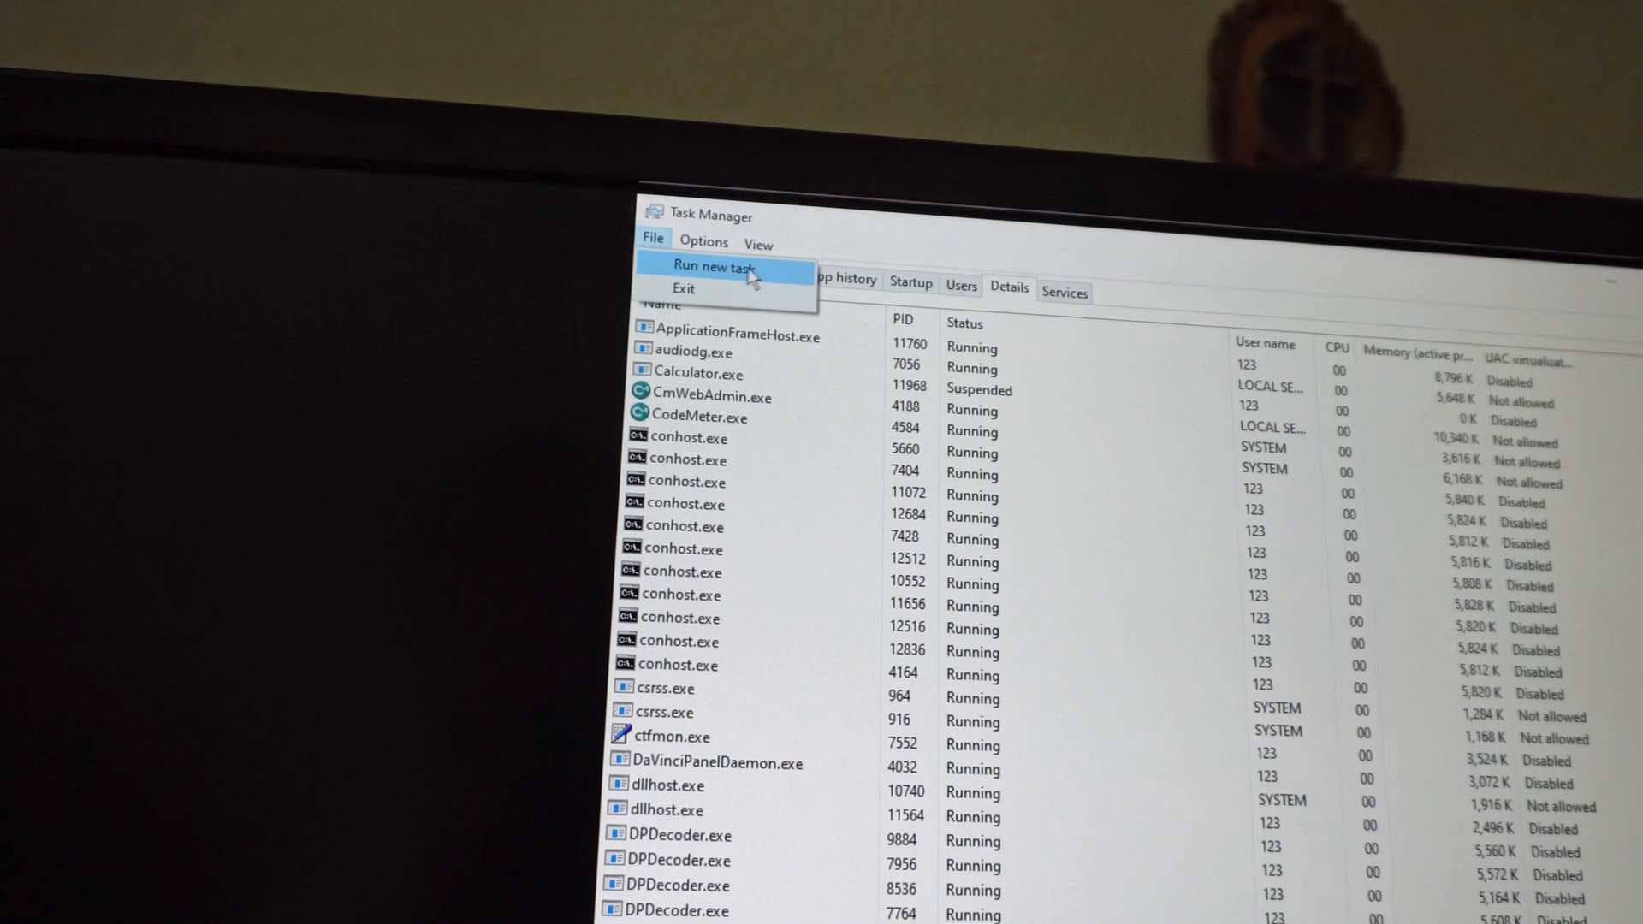
{"action": "left_click", "coordinate": [708, 265]}
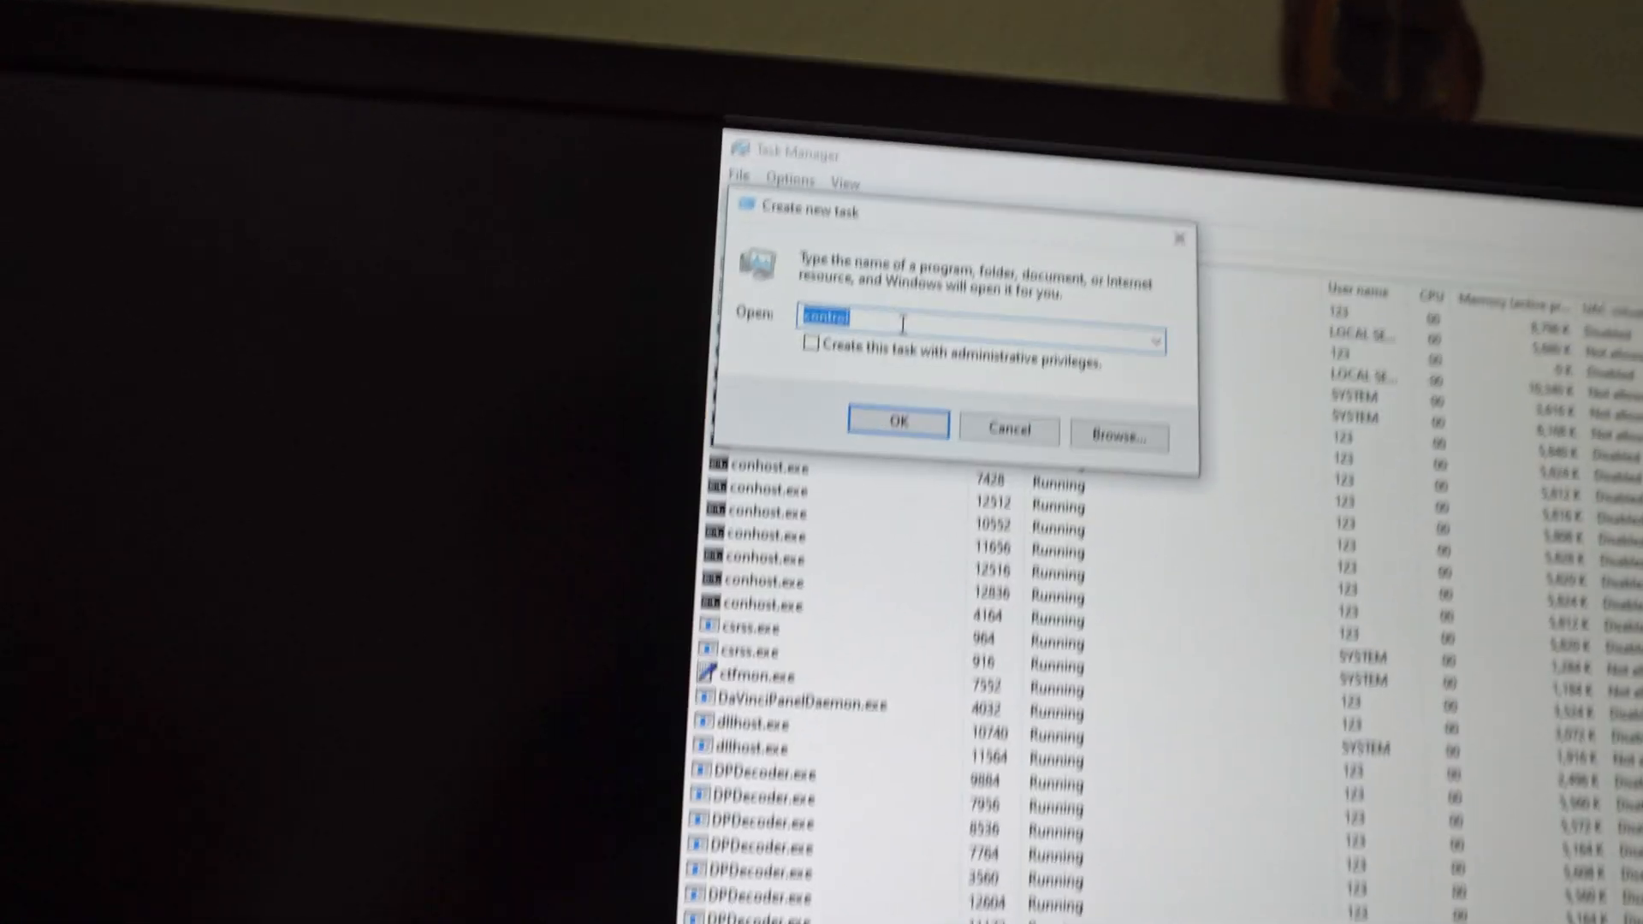
{"action": "type", "text": "explorer"}
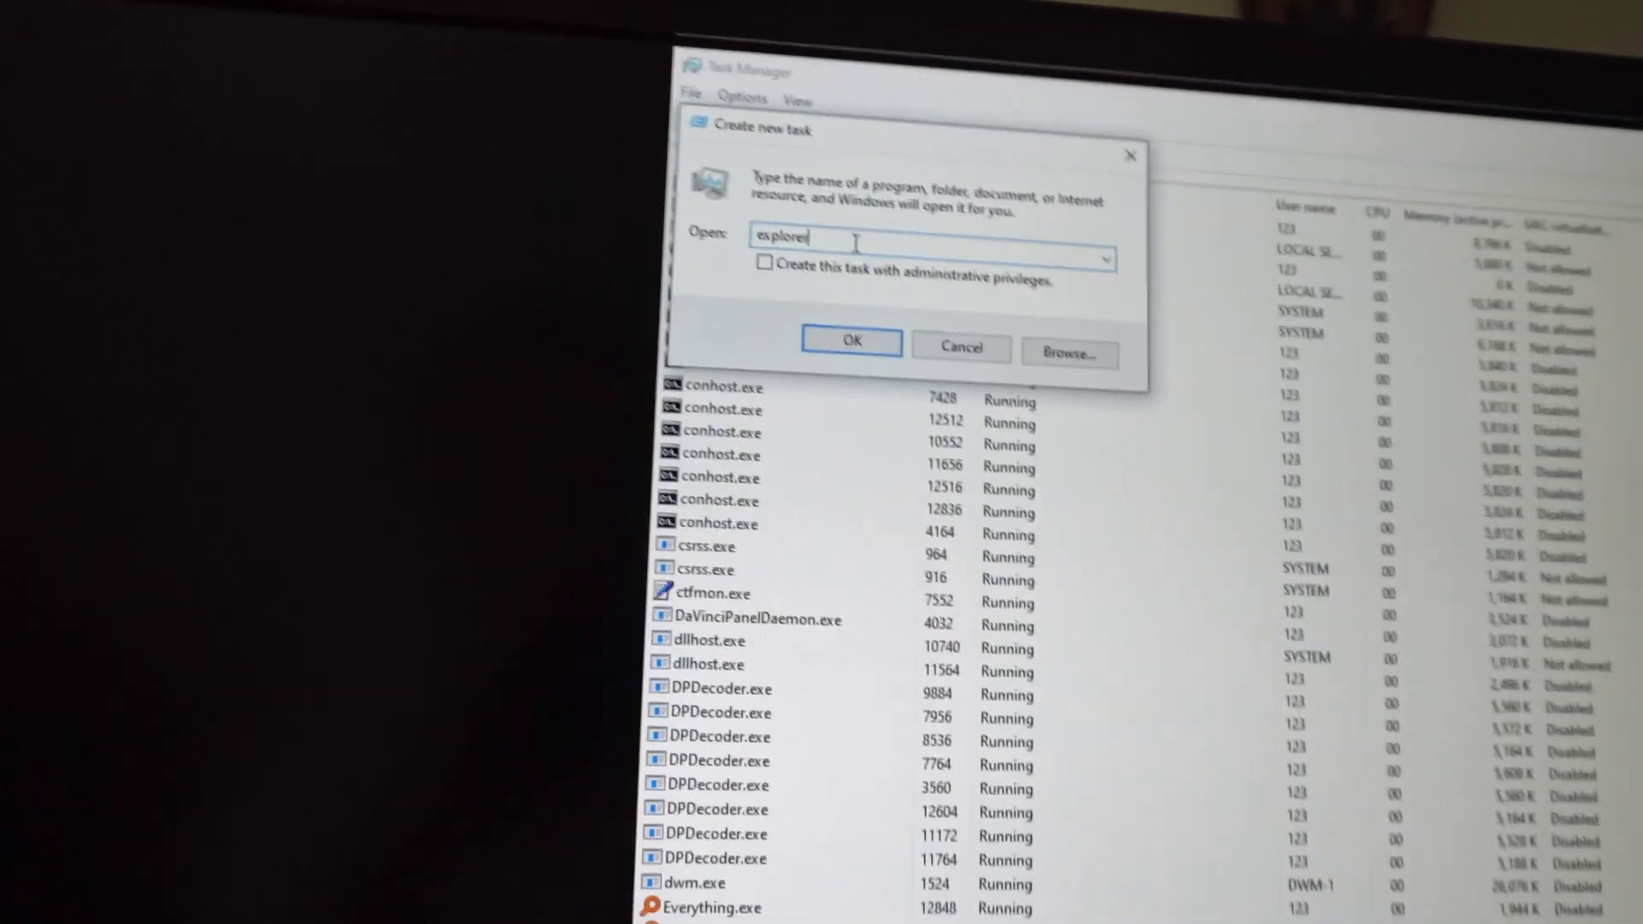
{"action": "left_click", "coordinate": [850, 341]}
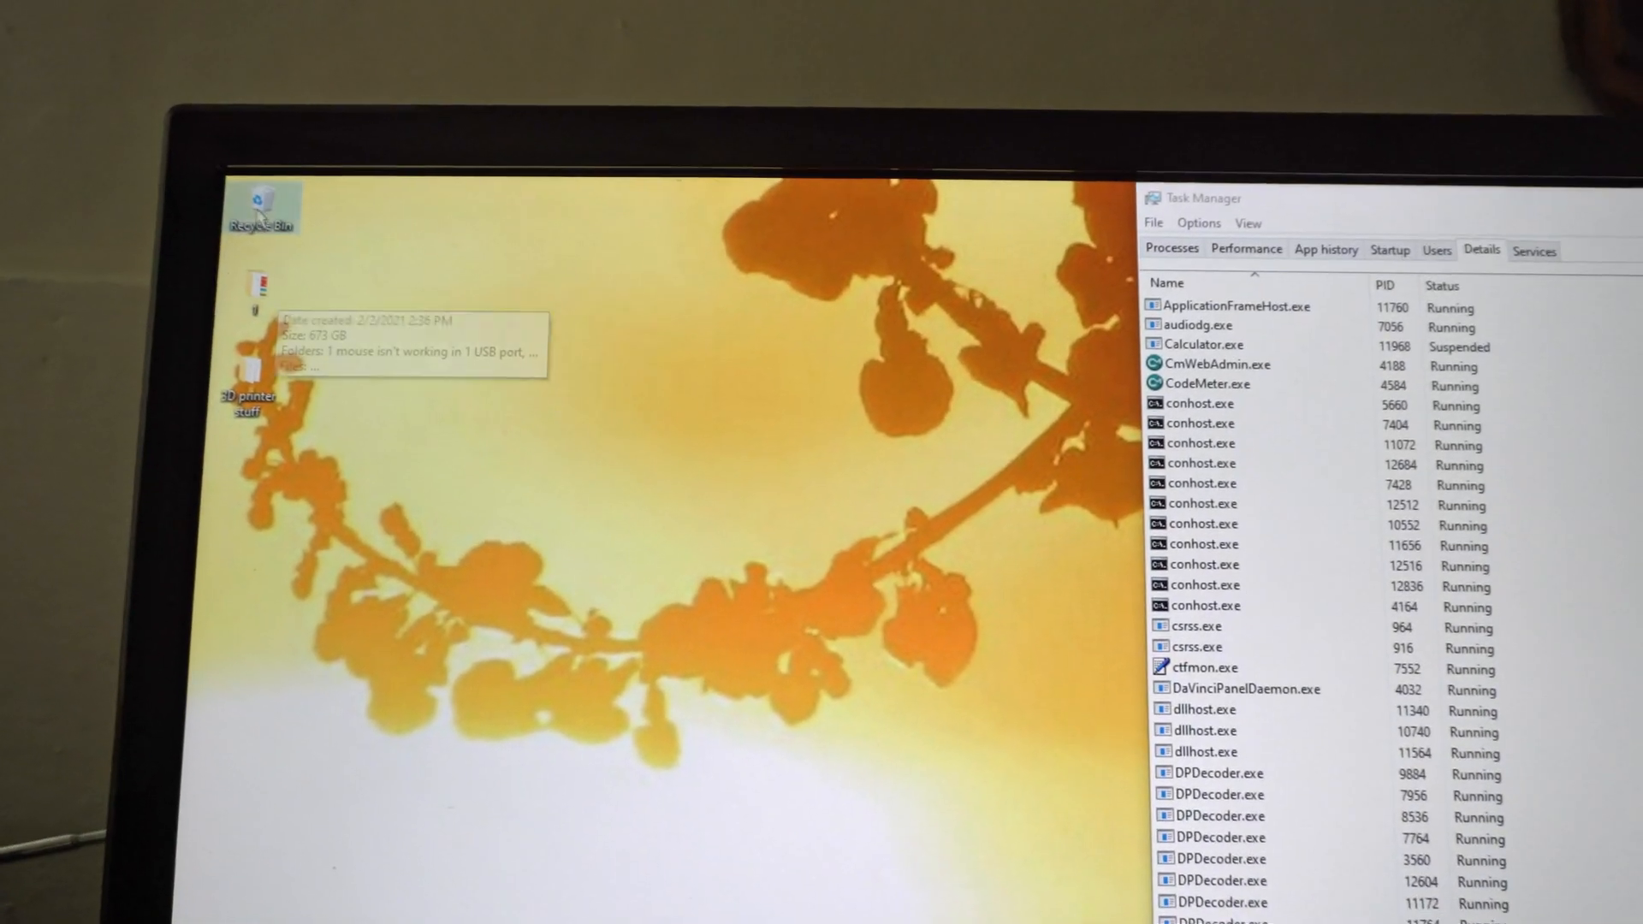